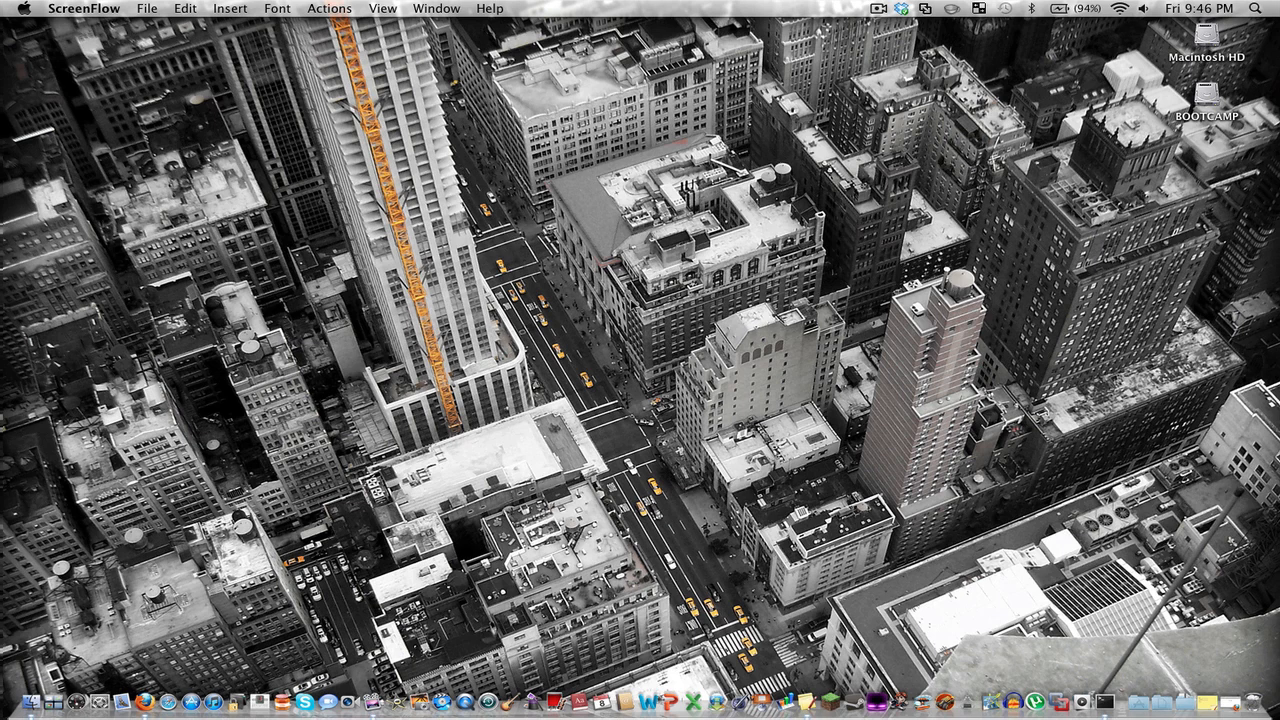
pyautogui.moveTo(1213, 690)
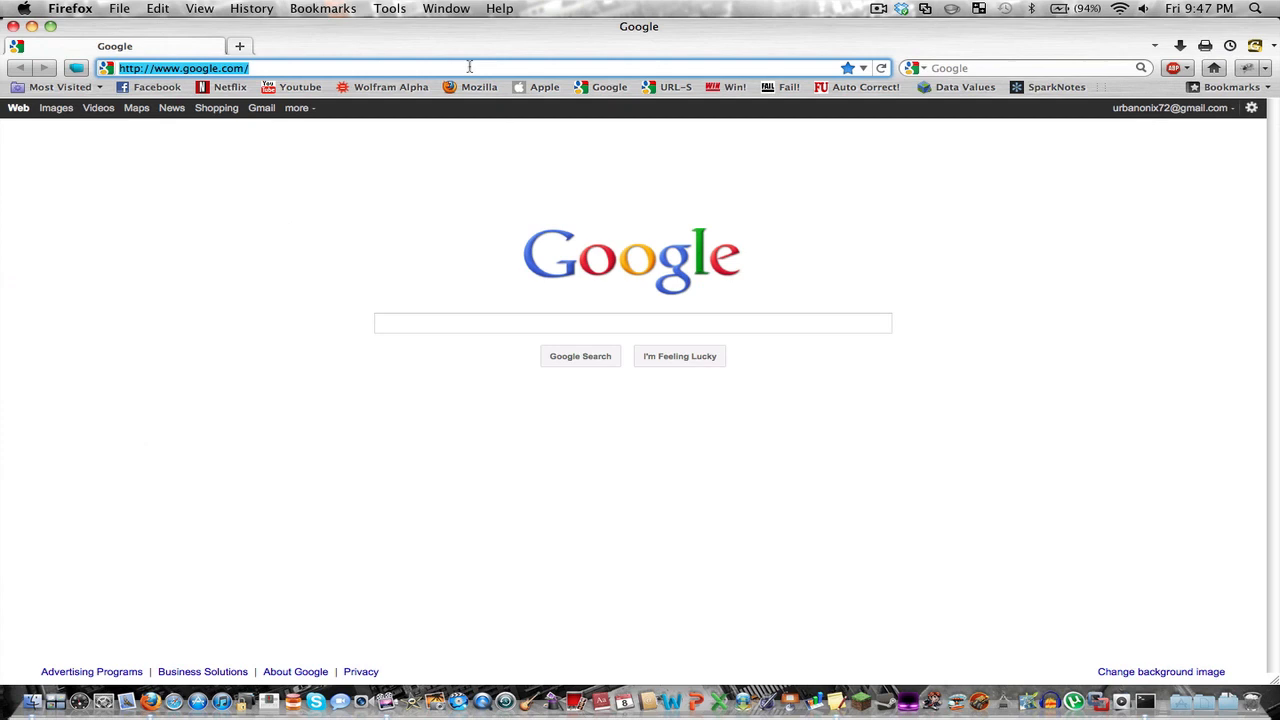
pyautogui.write('http://adf.ly/22SUA')
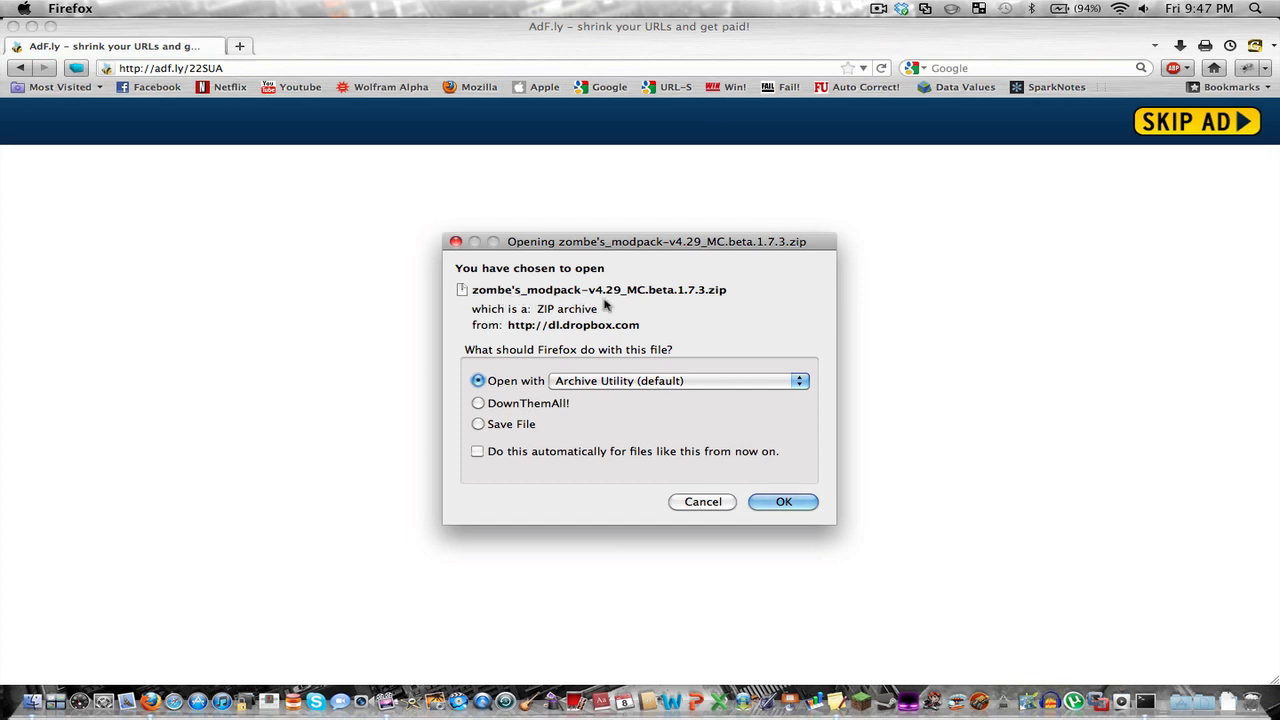
pyautogui.moveTo(699, 297)
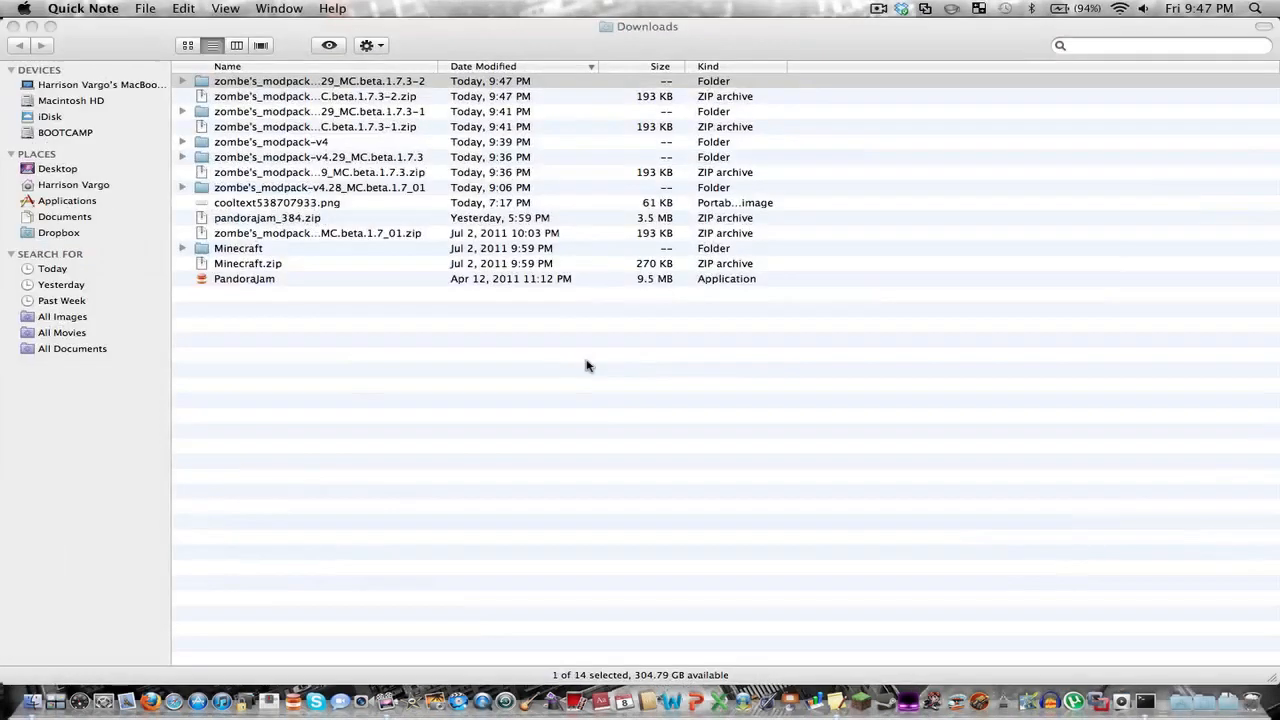
# Step: Open the newest zombe's_modpack-v4.29_MC.beta.1.7.3-2 folder in Downloads
pyautogui.click(320, 81)
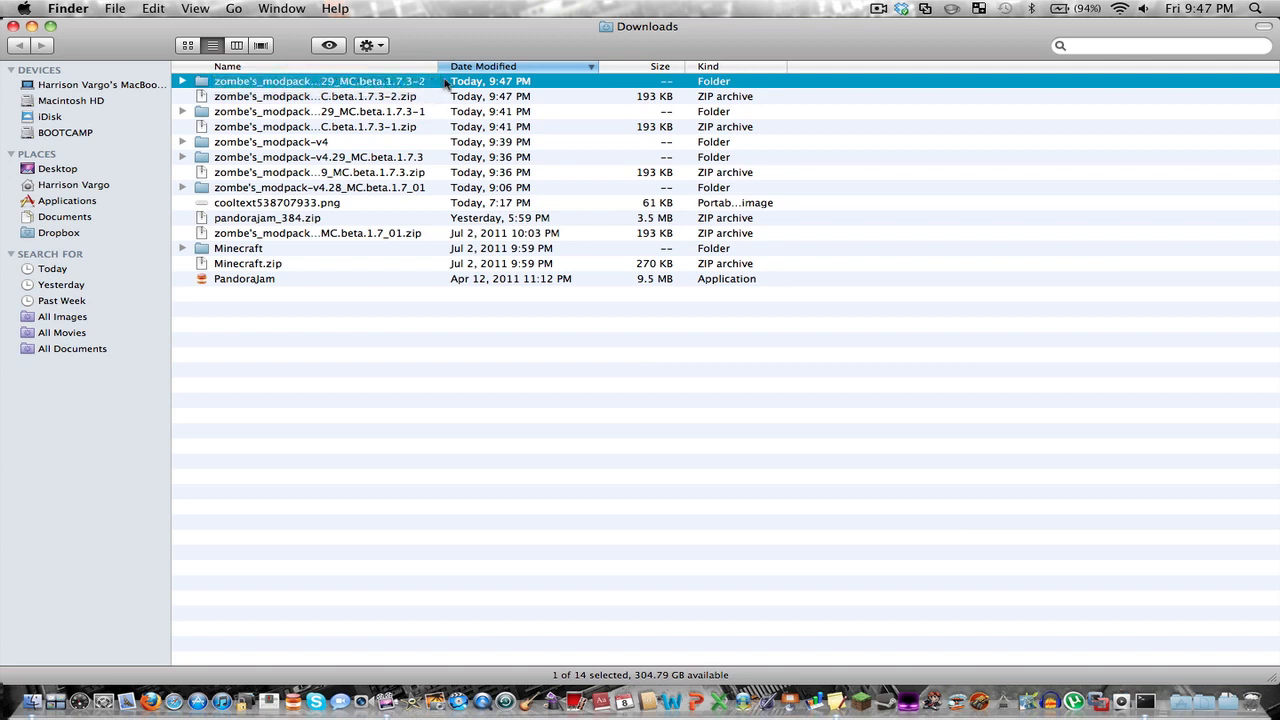
pyautogui.doubleClick(320, 81)
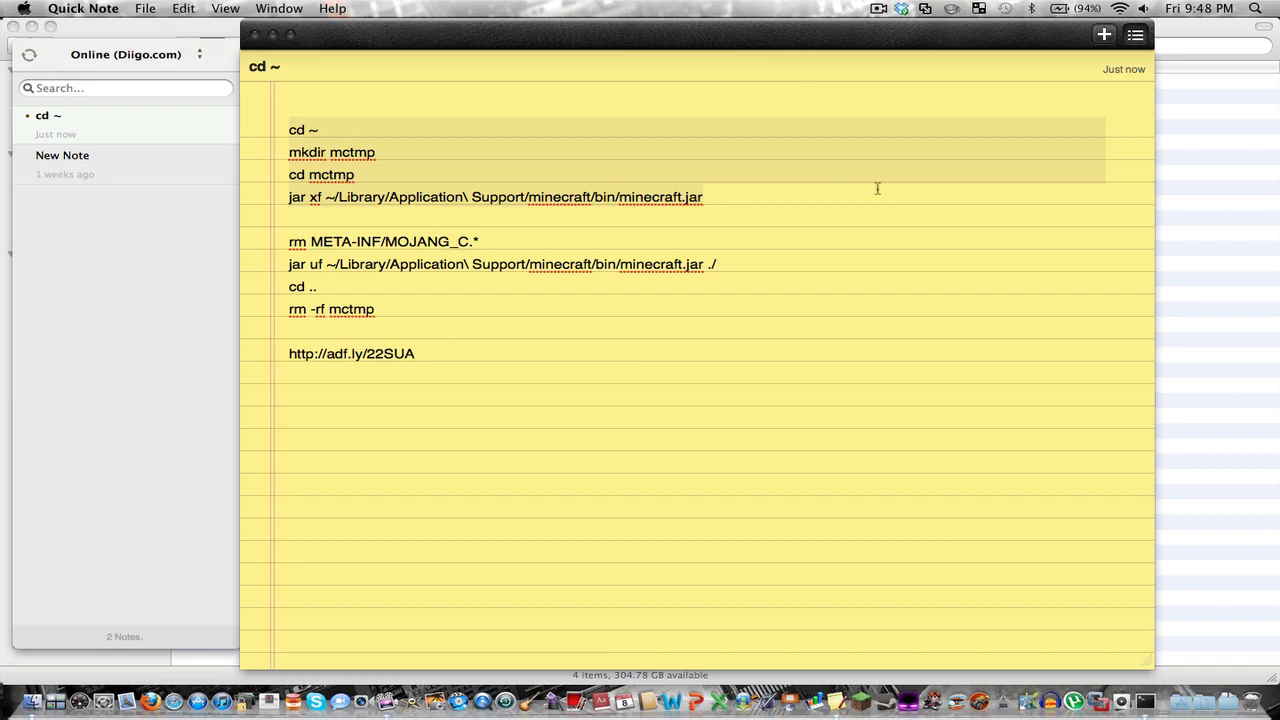
pyautogui.moveTo(1063, 480)
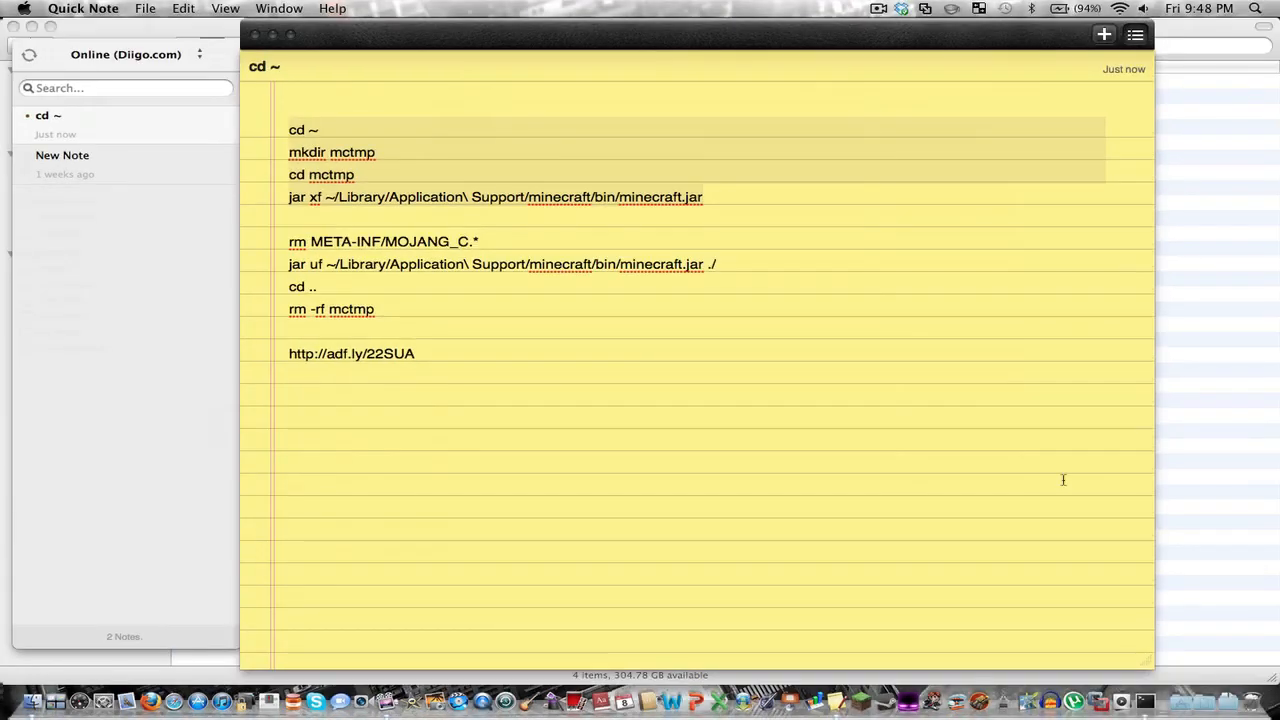
# Step: Open a Terminal window from the Dock beside the Quick Note commands
pyautogui.click(1130, 683)
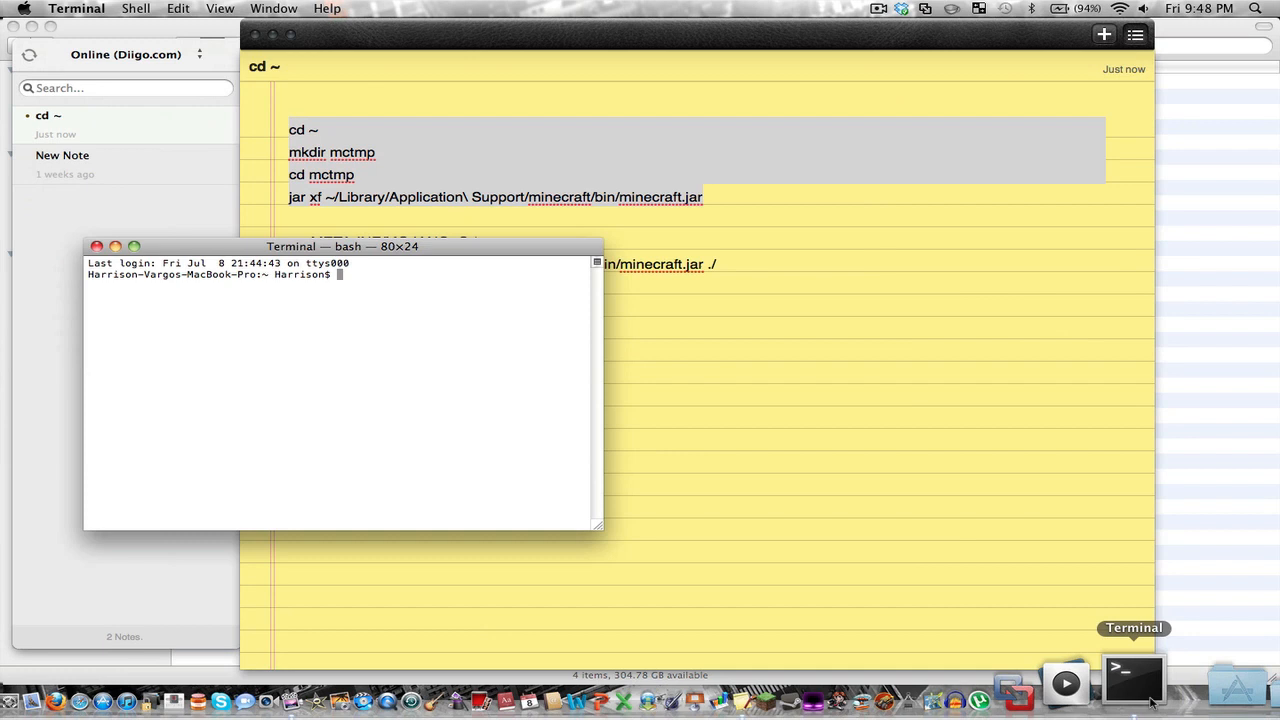
pyautogui.click(1255, 8)
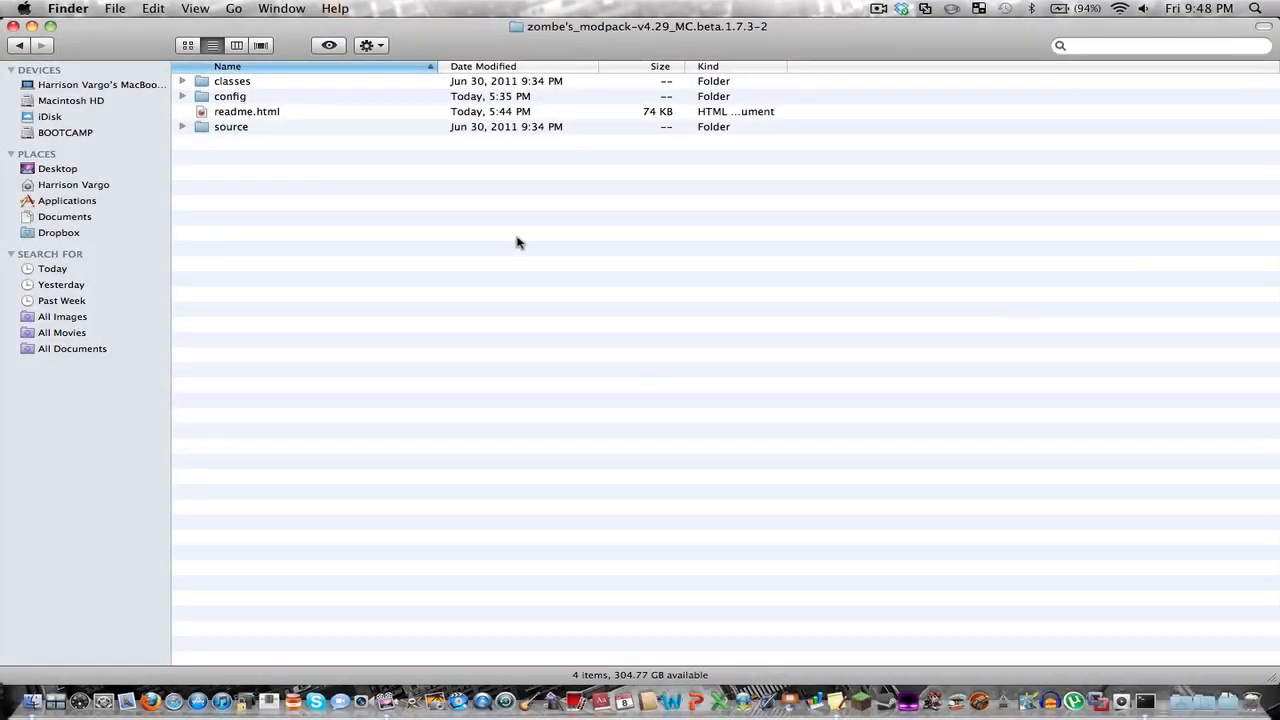
pyautogui.click(73, 184)
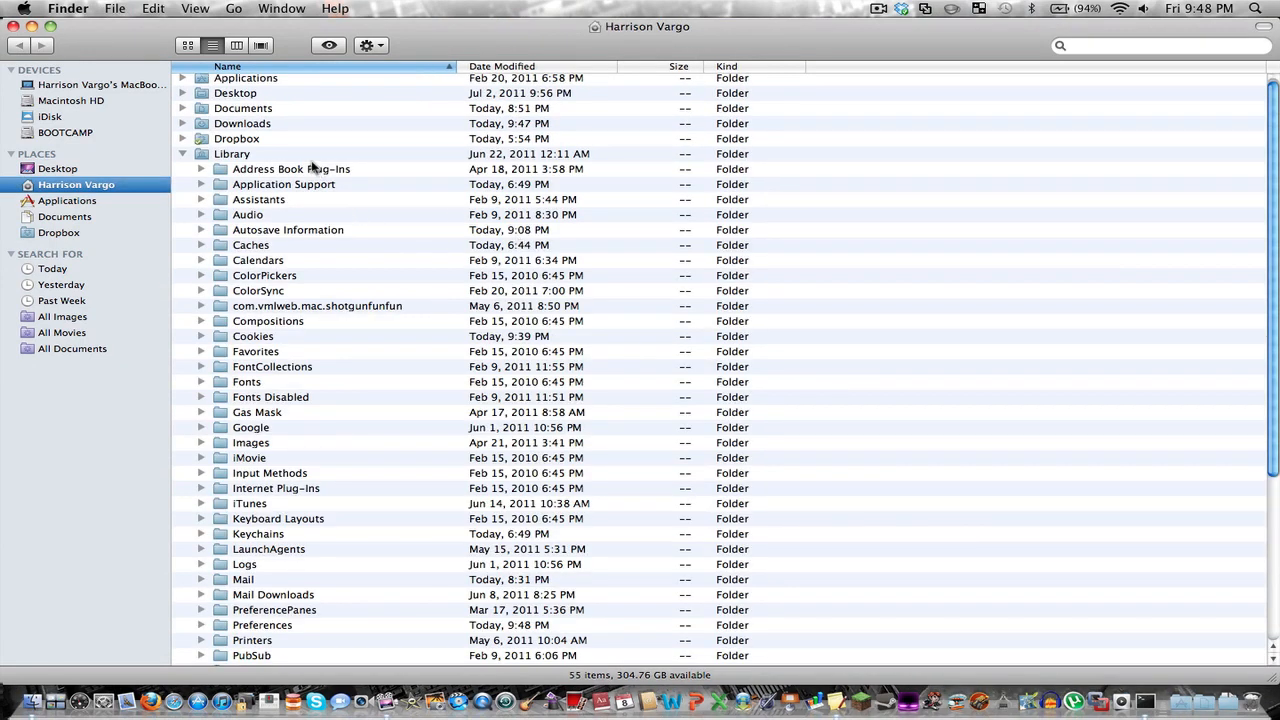
pyautogui.moveTo(214, 128)
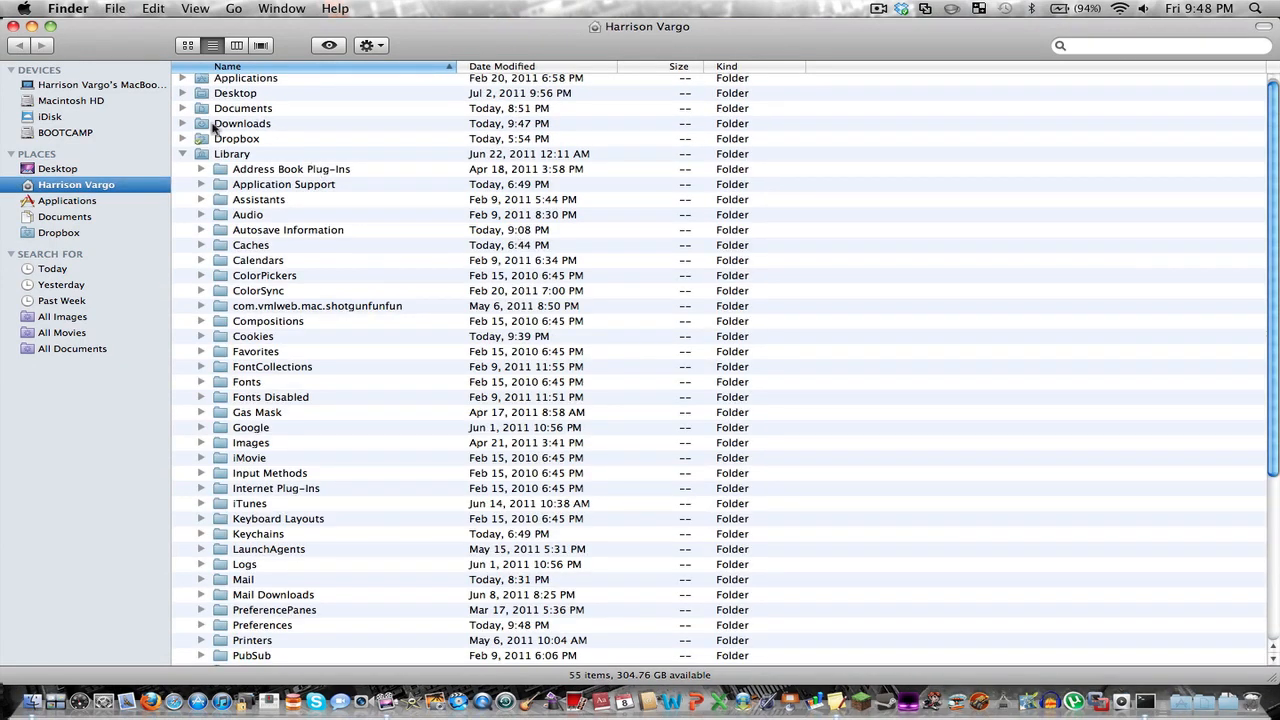
pyautogui.moveTo(132, 186)
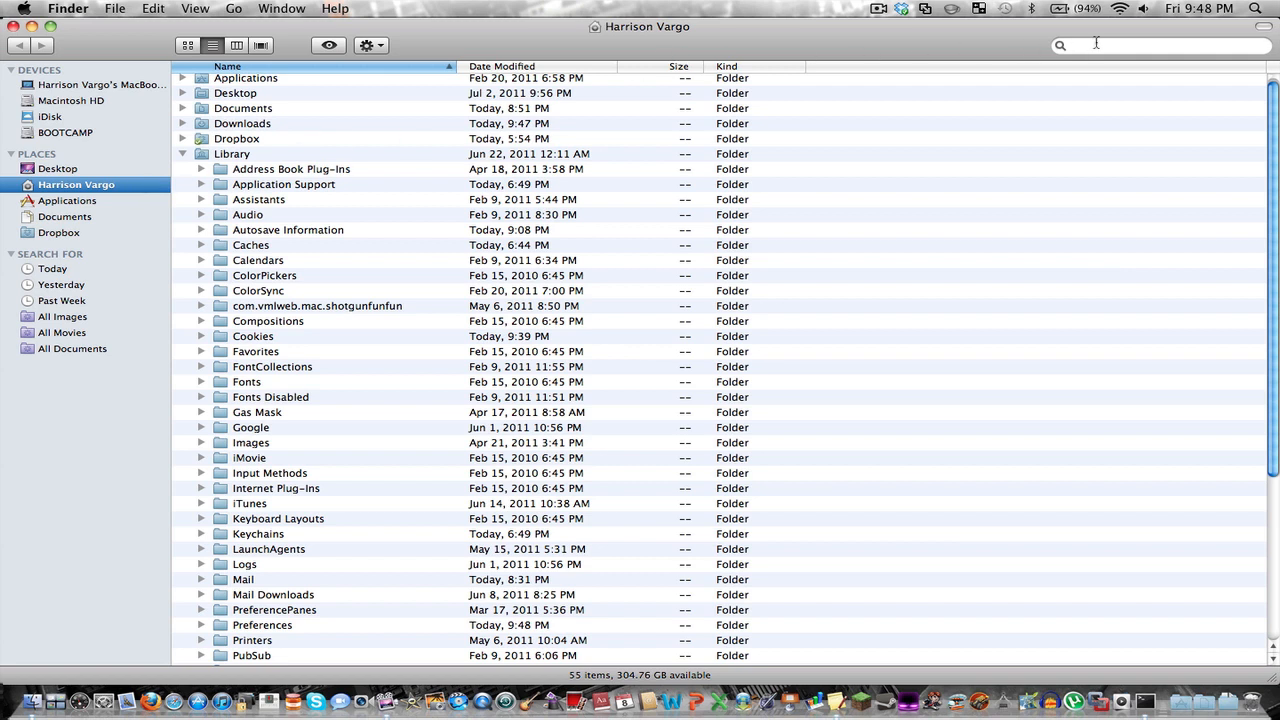
pyautogui.click(1160, 45)
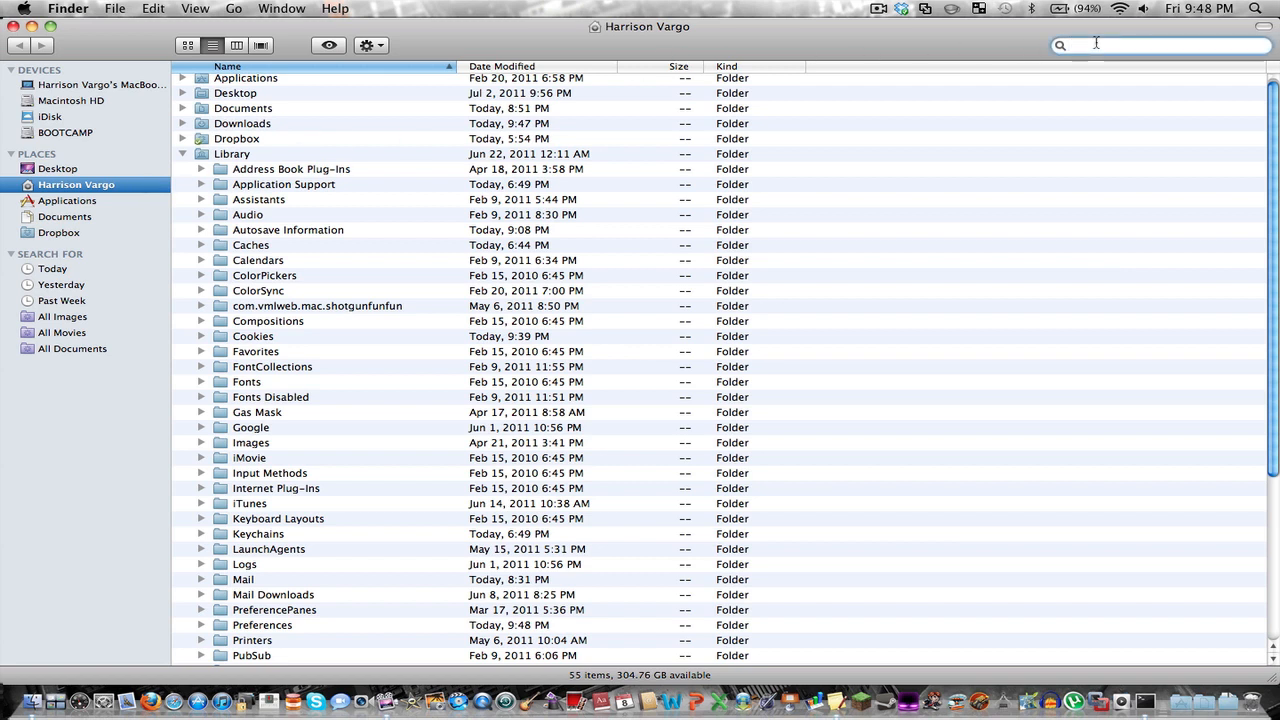
pyautogui.click(1160, 44)
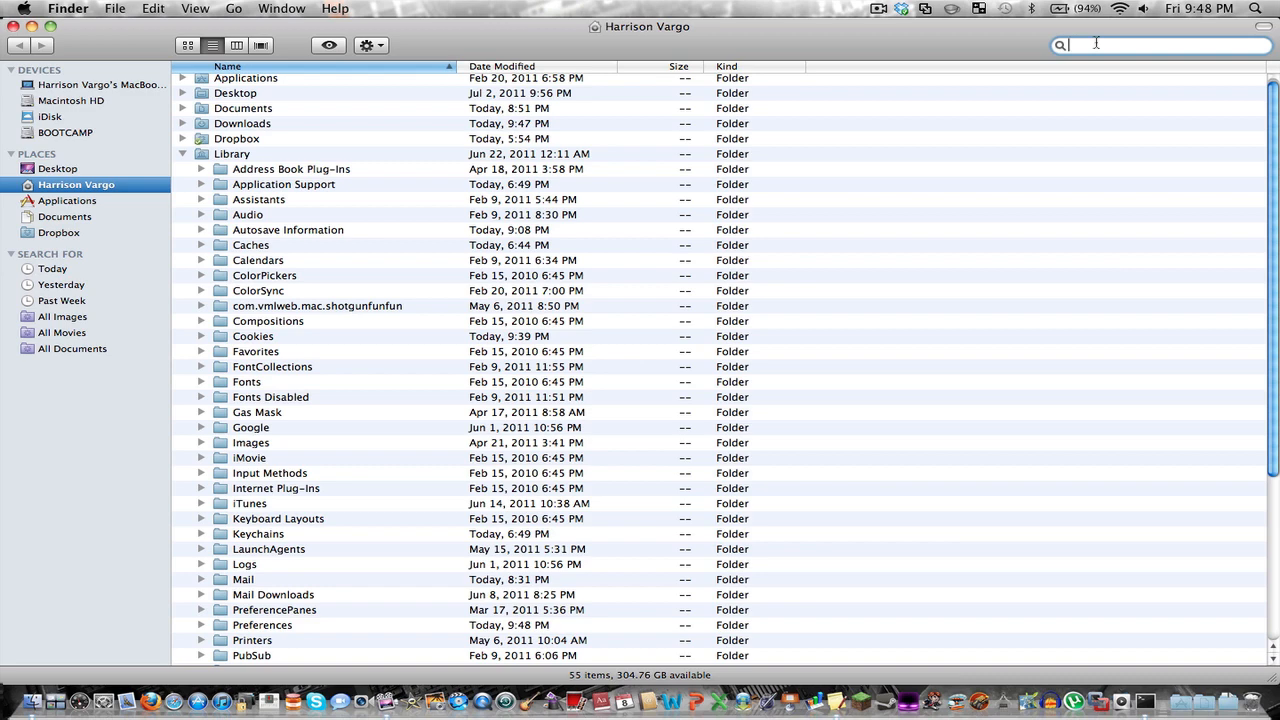
pyautogui.write('mctmp')
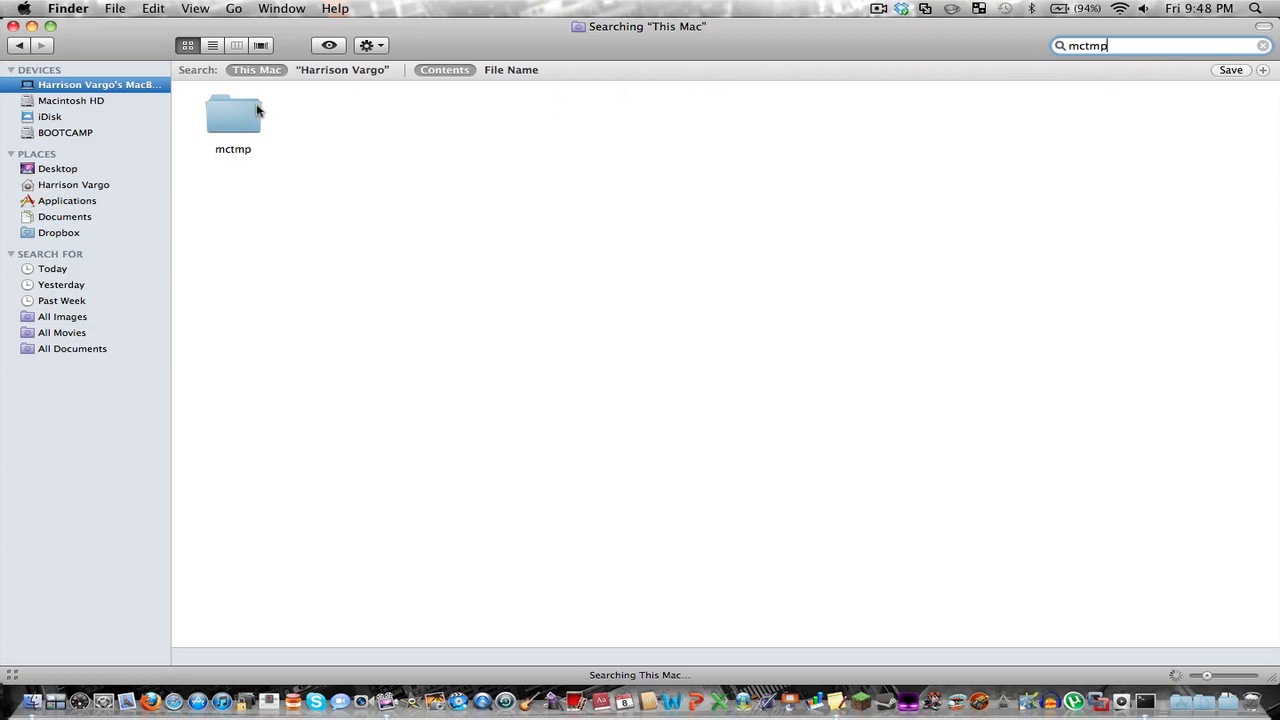
pyautogui.doubleClick(232, 113)
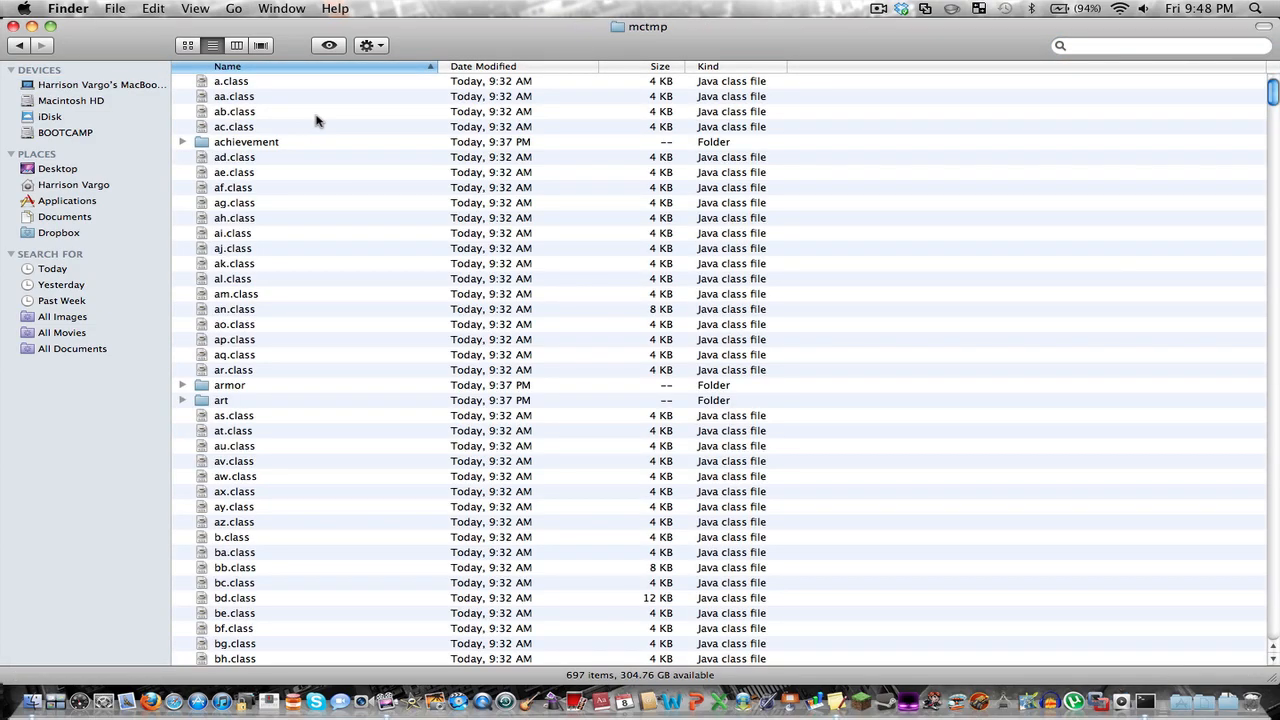
pyautogui.scroll(-3)
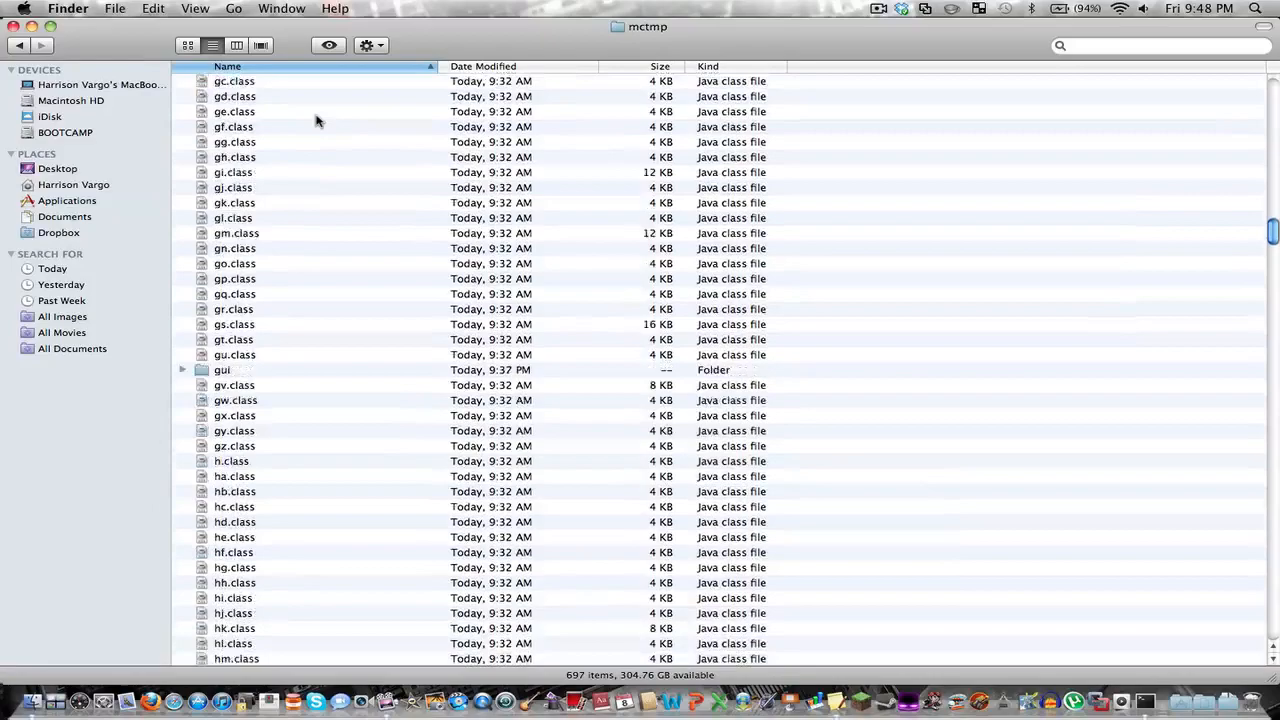
pyautogui.scroll(-3)
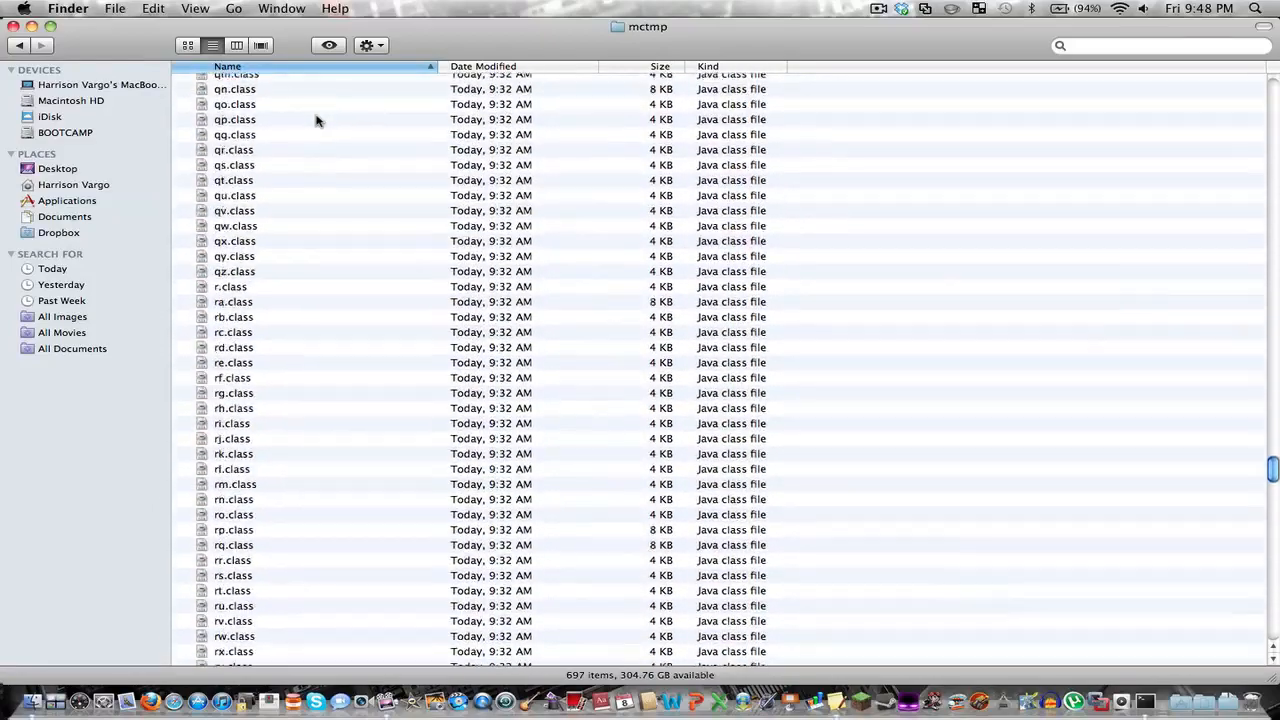
pyautogui.scroll(-3)
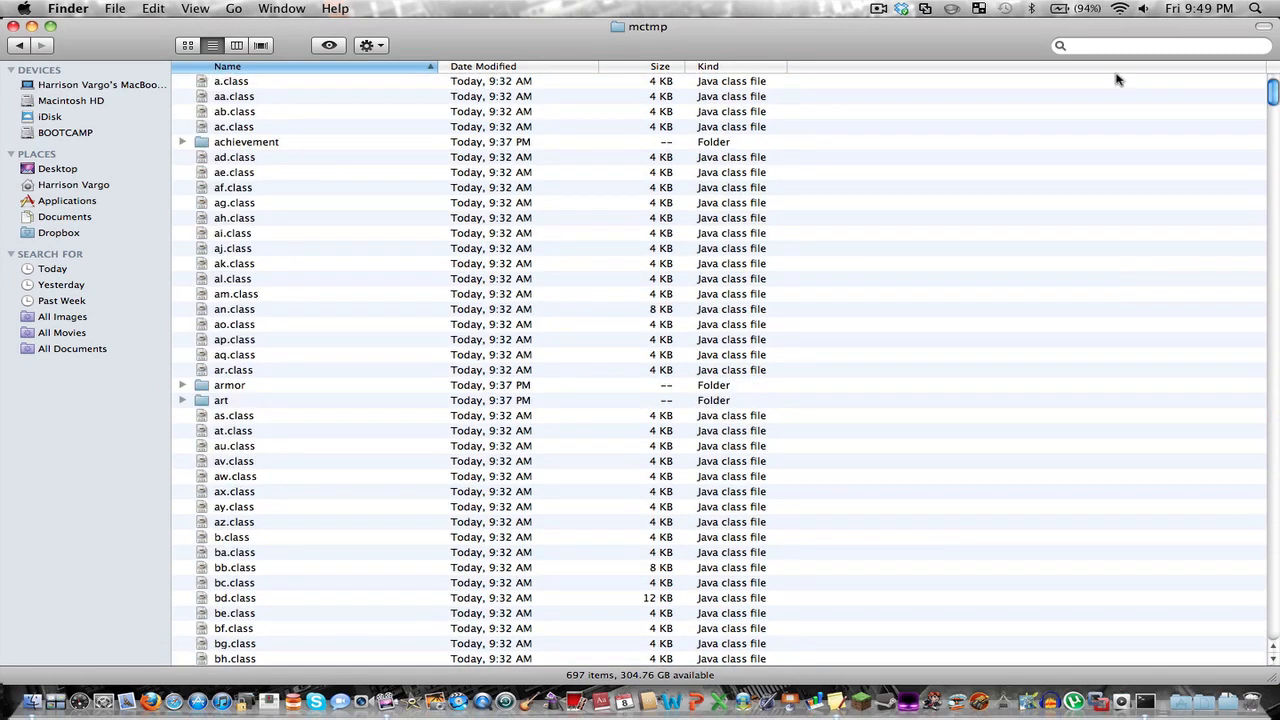
pyautogui.moveTo(923, 166)
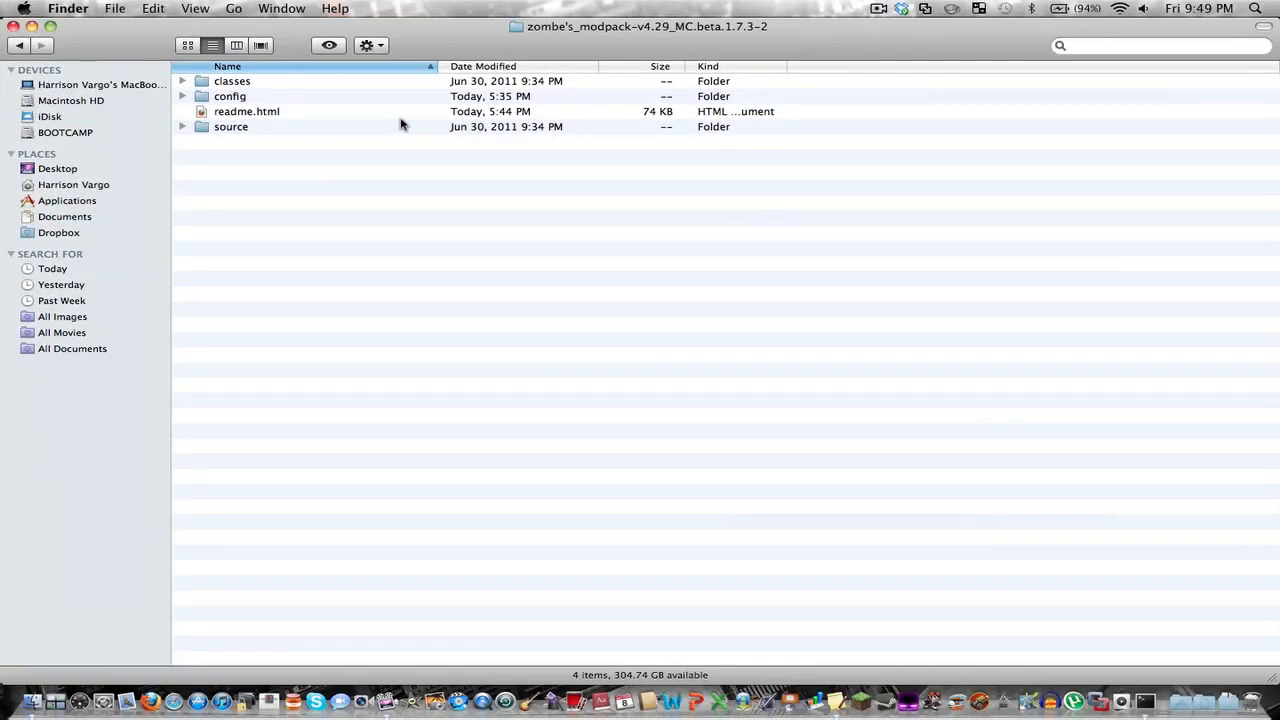
pyautogui.moveTo(303, 81)
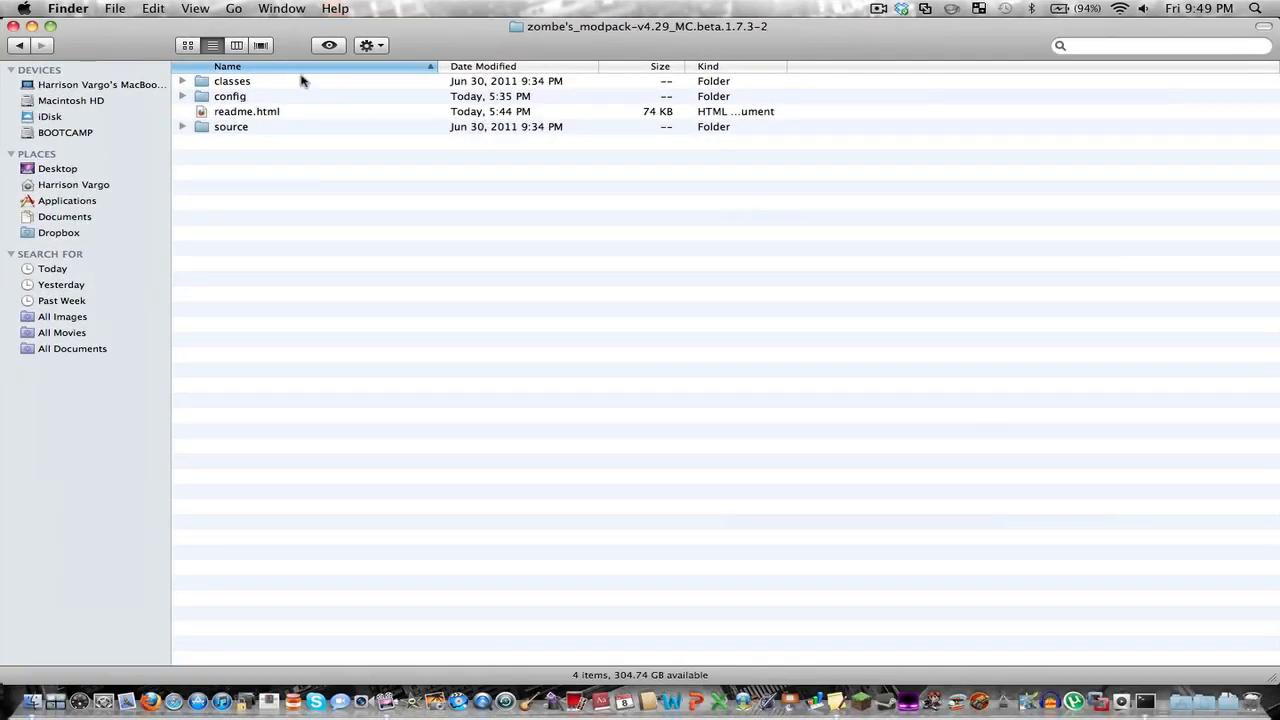
# Step: Select all class files in the modpack's classes folder, then go to the home folder
pyautogui.doubleClick(232, 81)
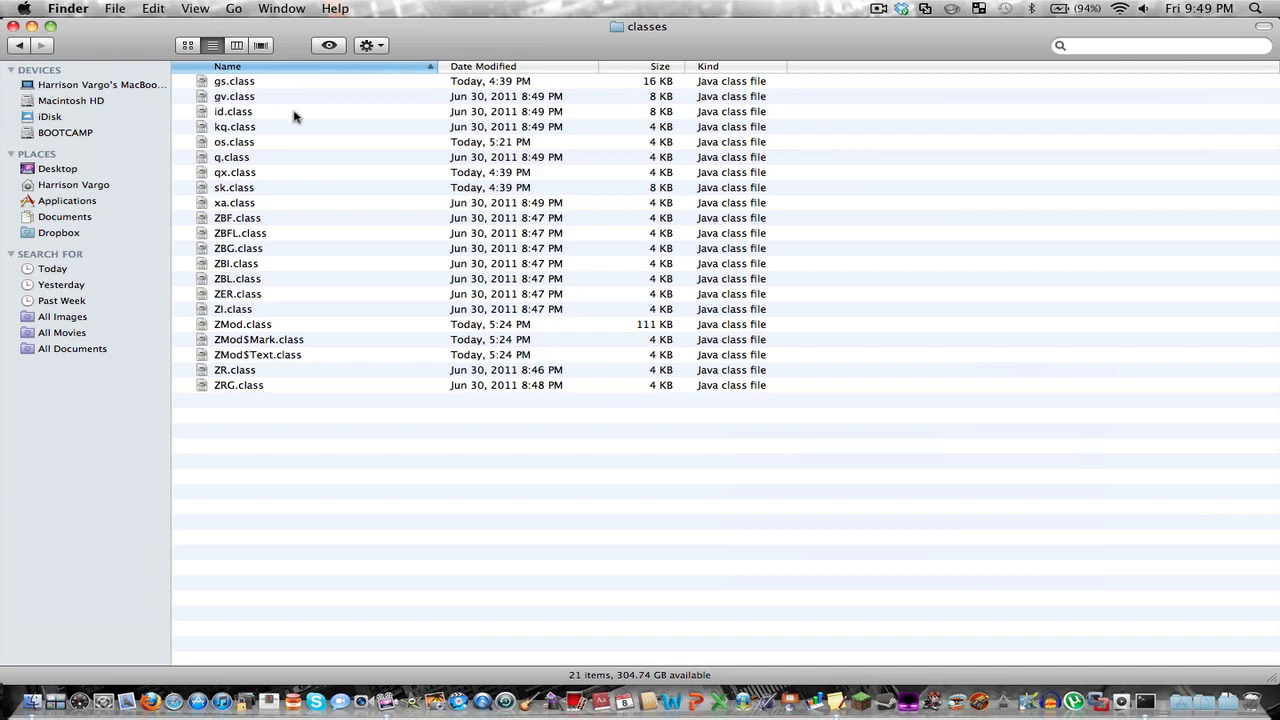
pyautogui.click(233, 111)
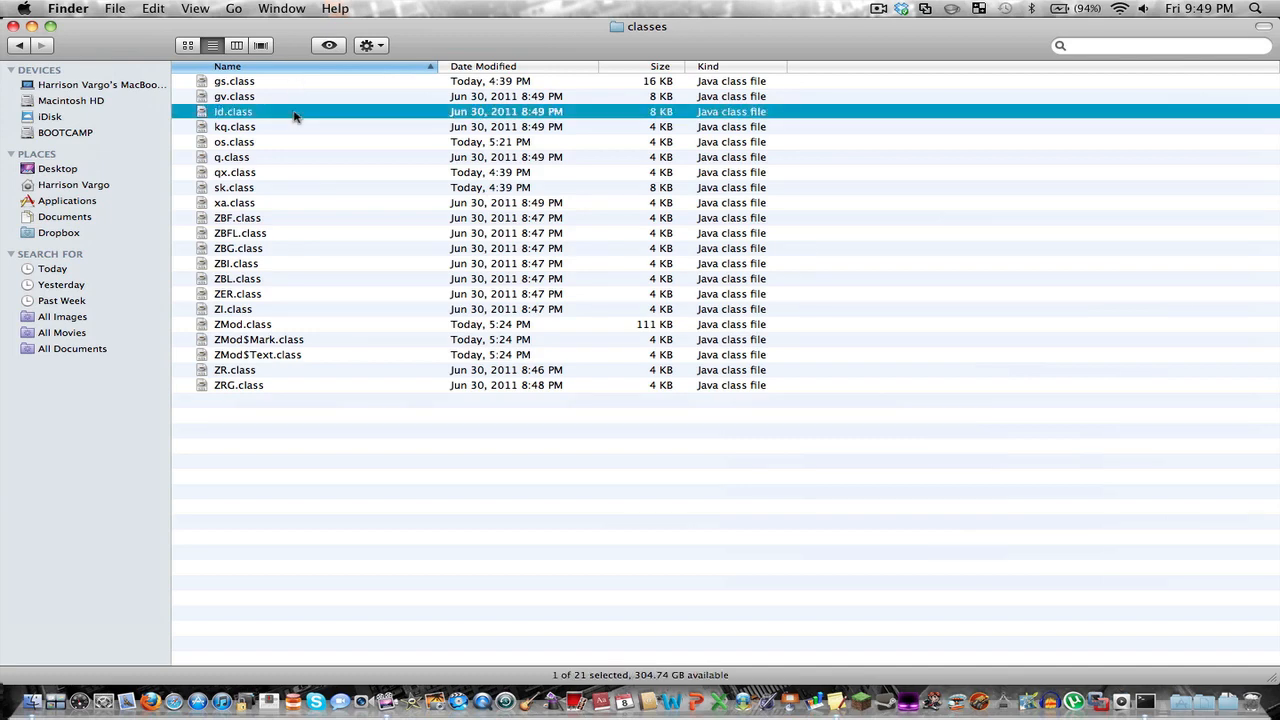
pyautogui.press('cmd+a')
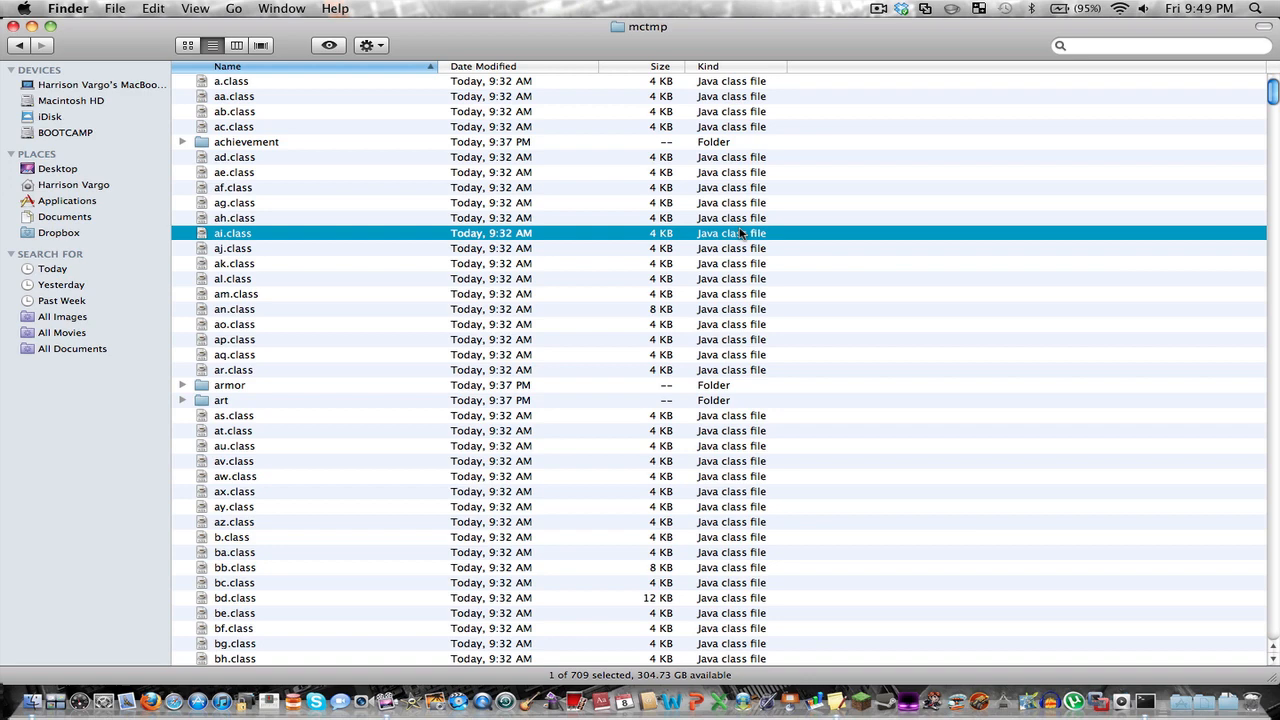
pyautogui.click(234, 217)
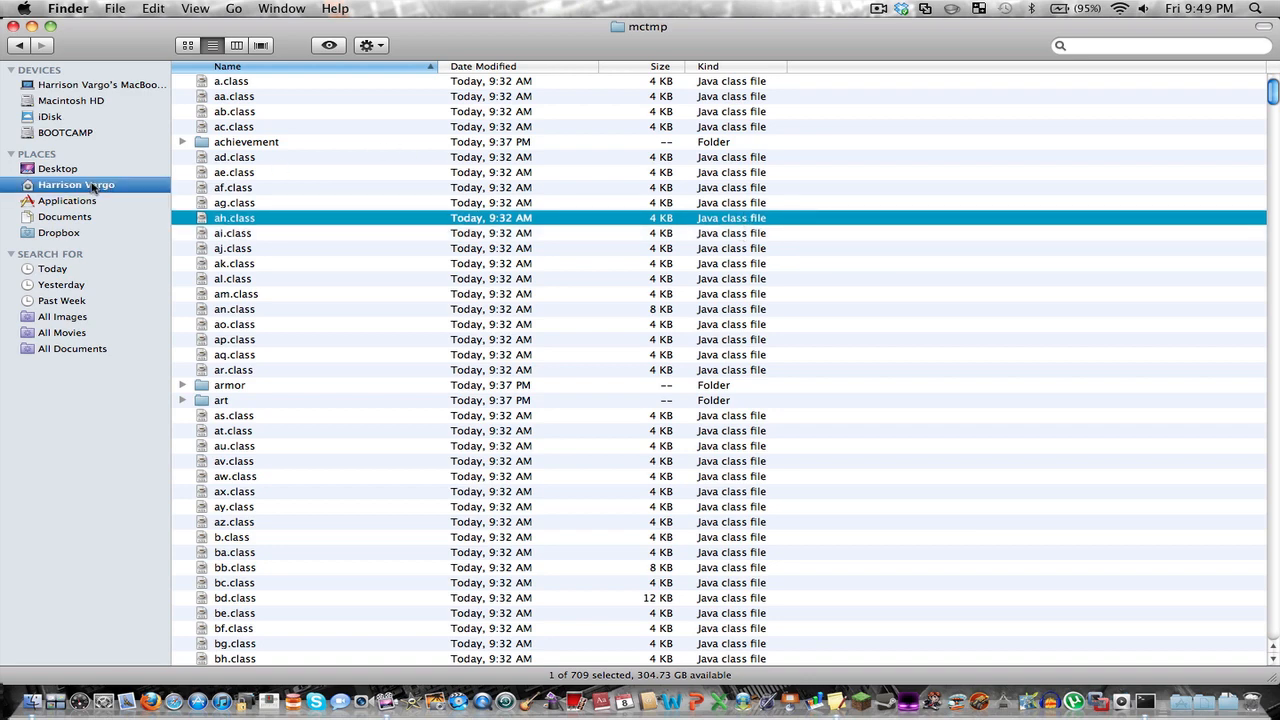
pyautogui.click(76, 185)
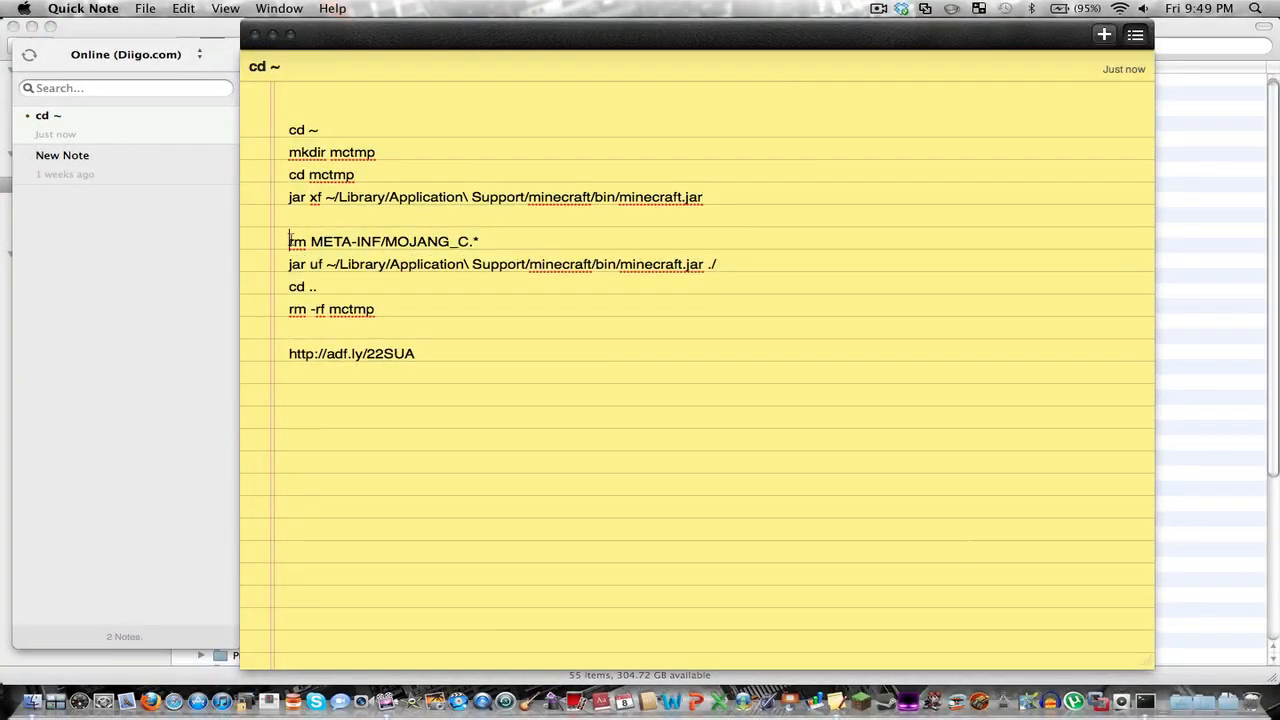
pyautogui.moveTo(289, 241); pyautogui.dragTo(437, 309)
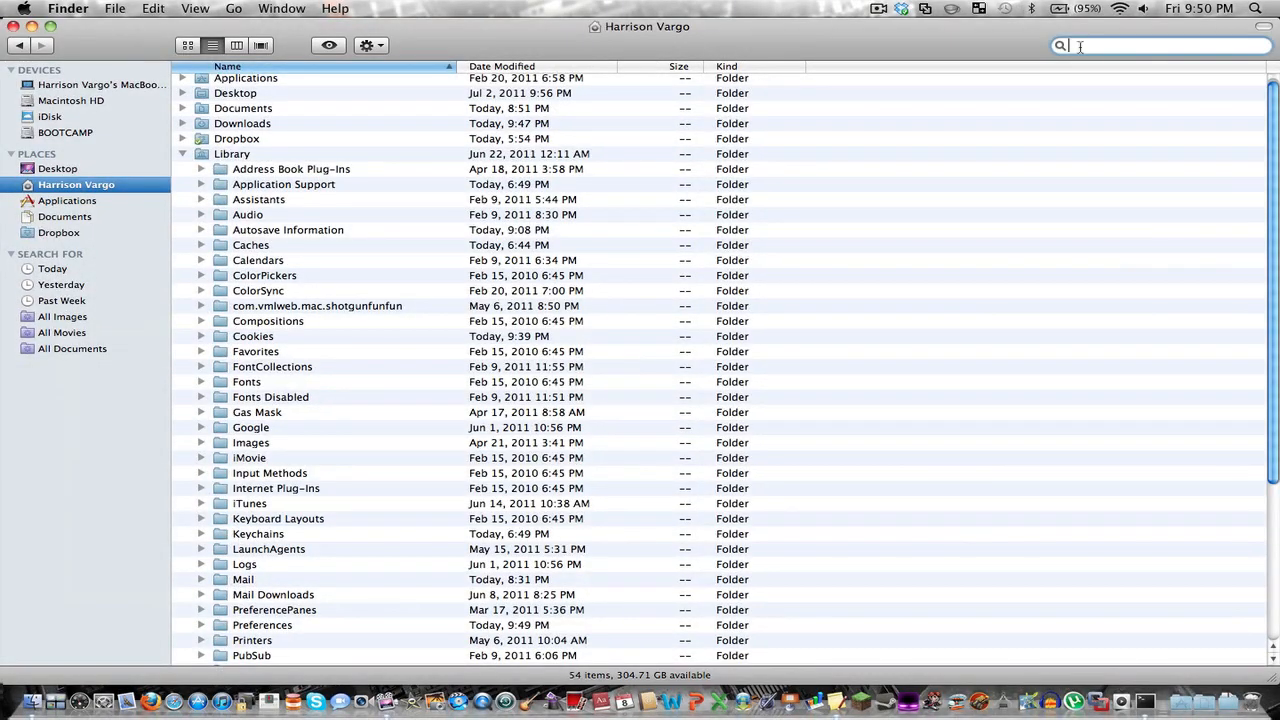
pyautogui.write('mctmp')
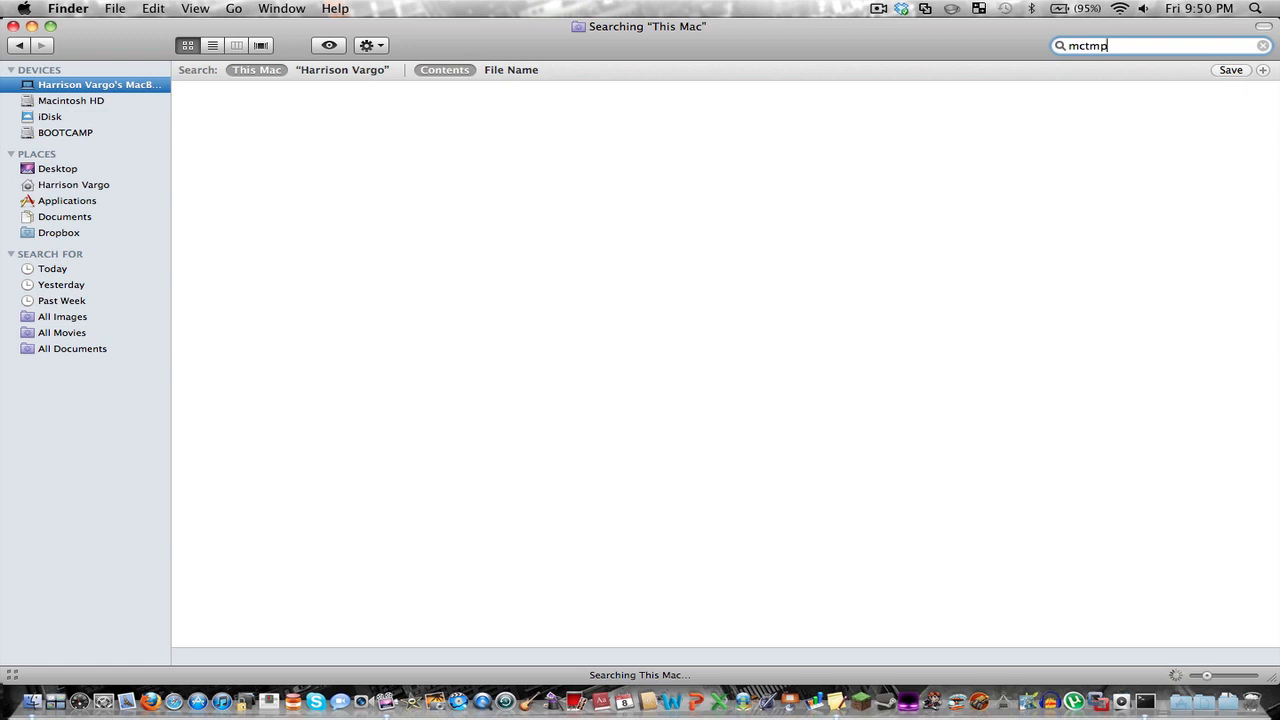
pyautogui.press('Backspace')
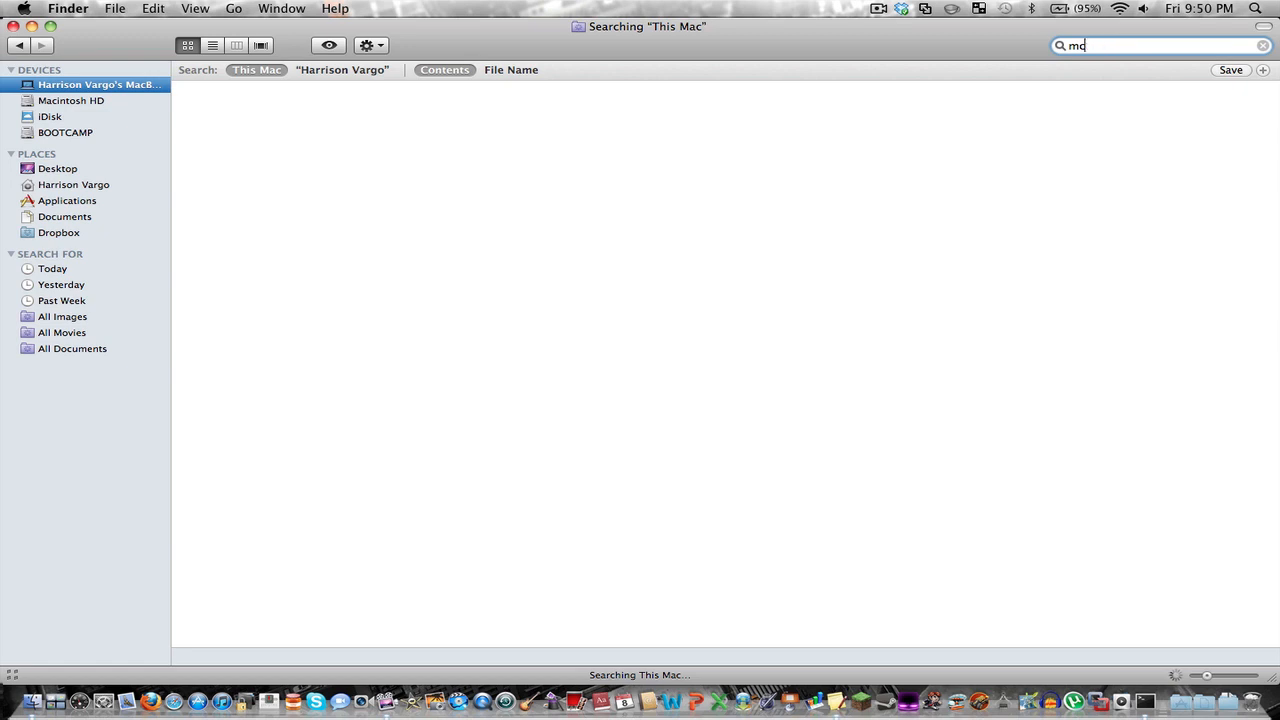
pyautogui.click(1262, 45)
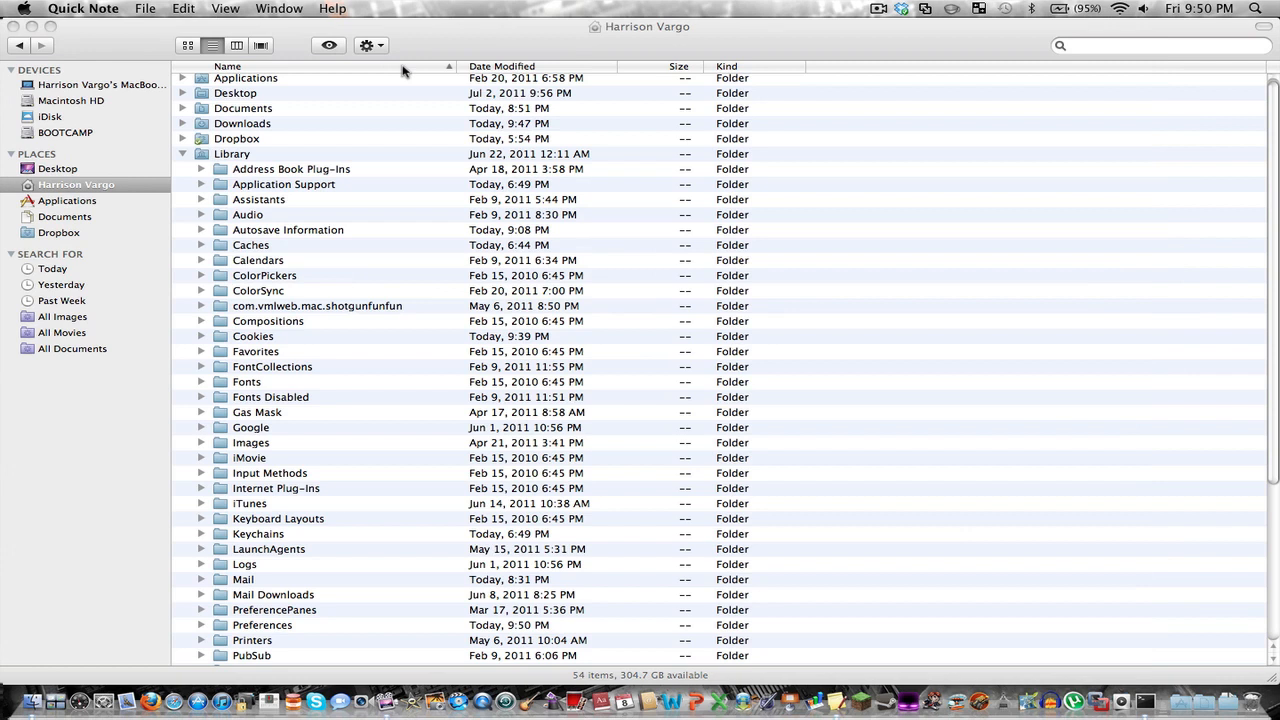
pyautogui.moveTo(275, 190)
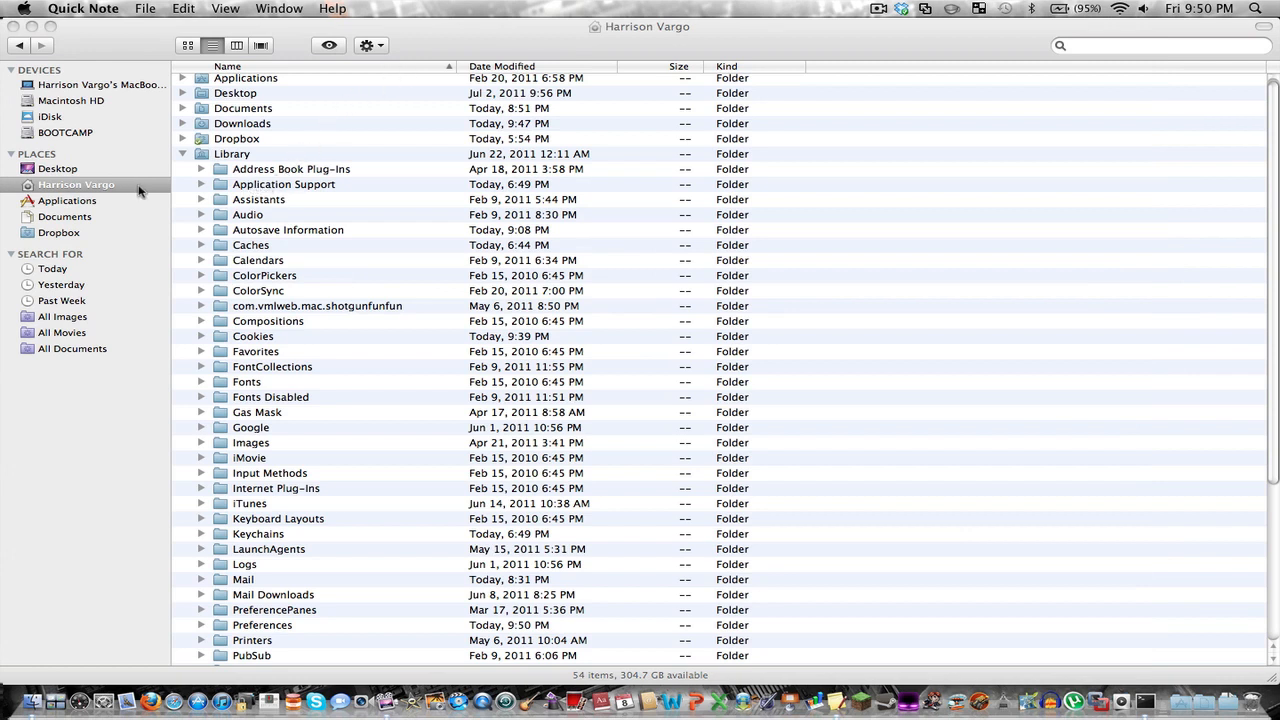
# Step: Navigate from Application Support into the minecraft folder
pyautogui.click(76, 185)
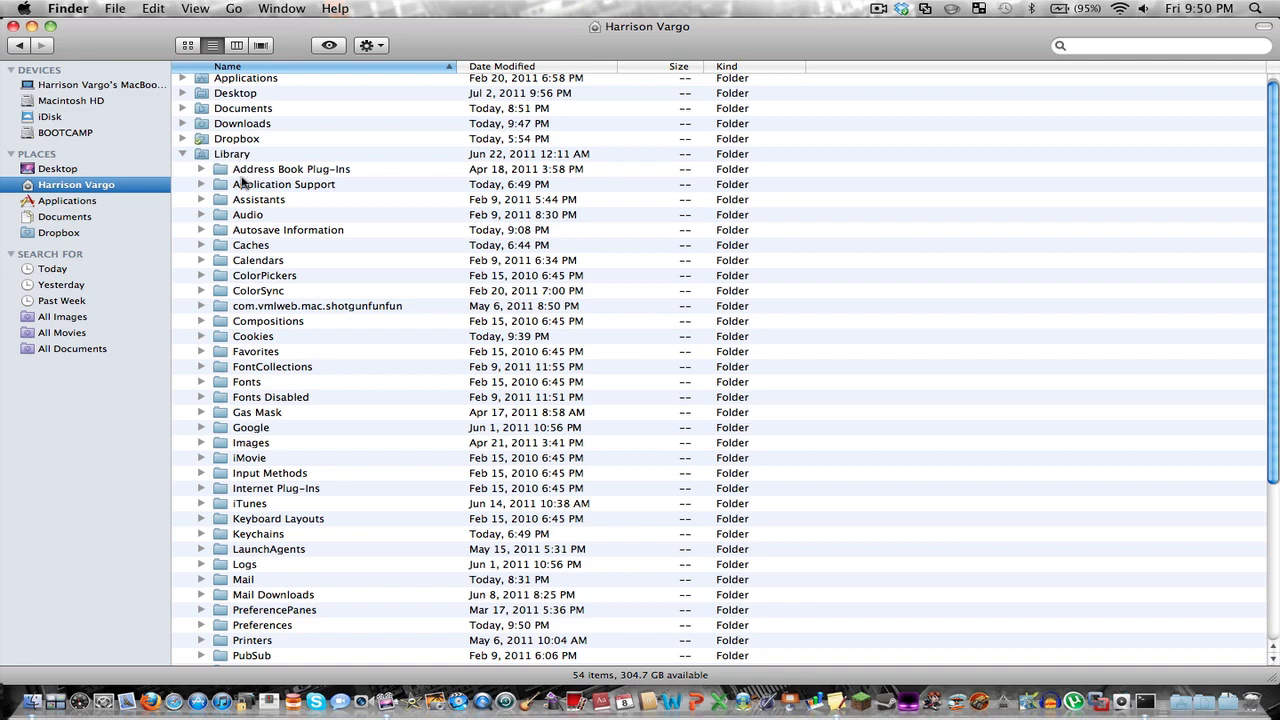
pyautogui.doubleClick(284, 184)
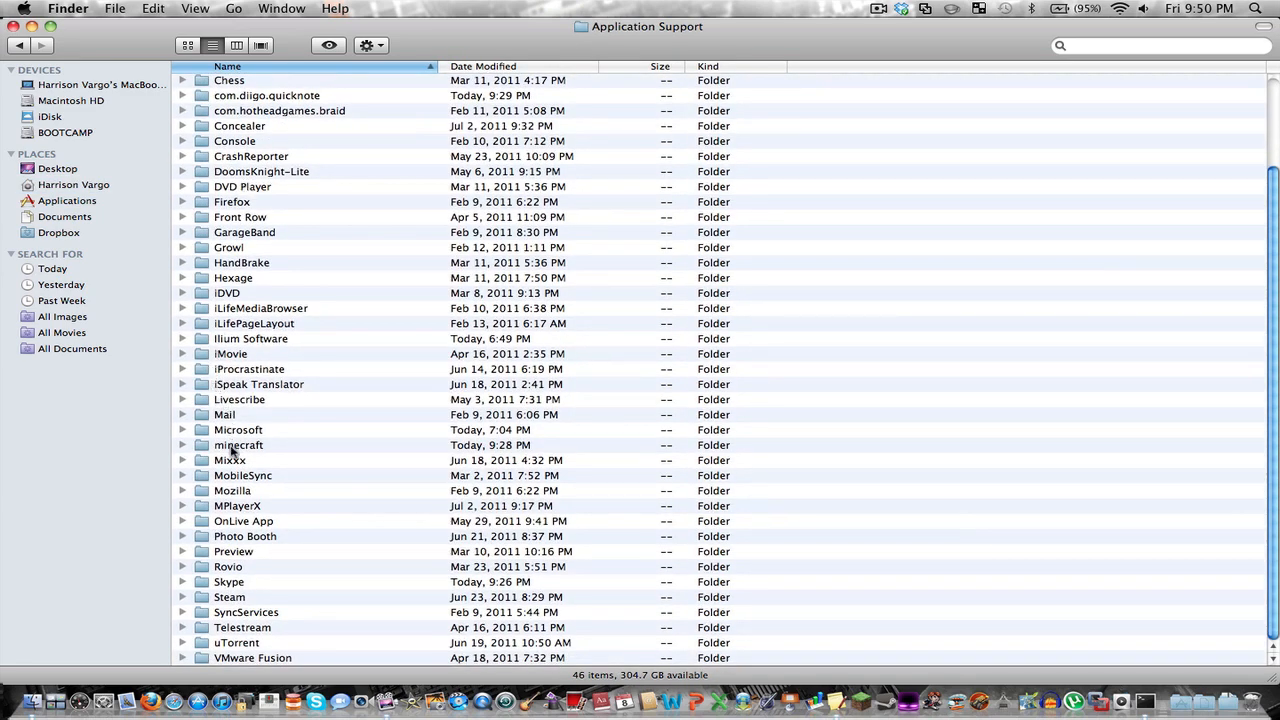
pyautogui.click(238, 444)
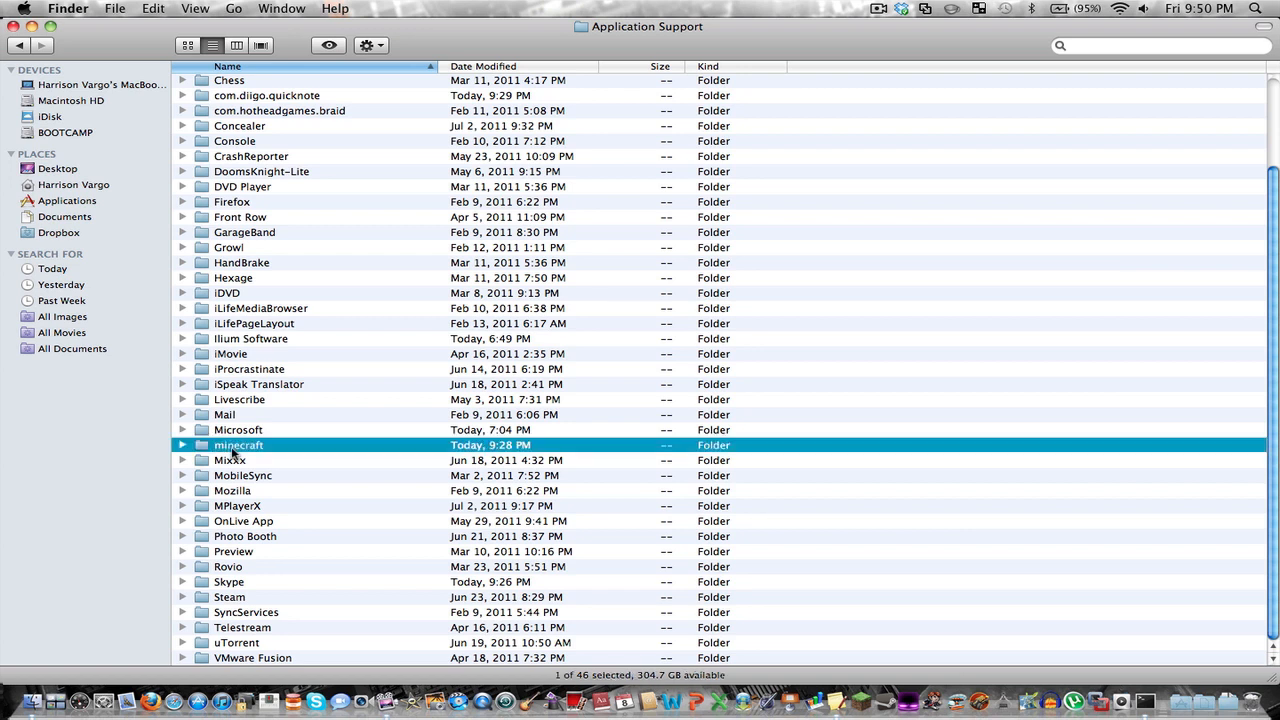
pyautogui.doubleClick(238, 445)
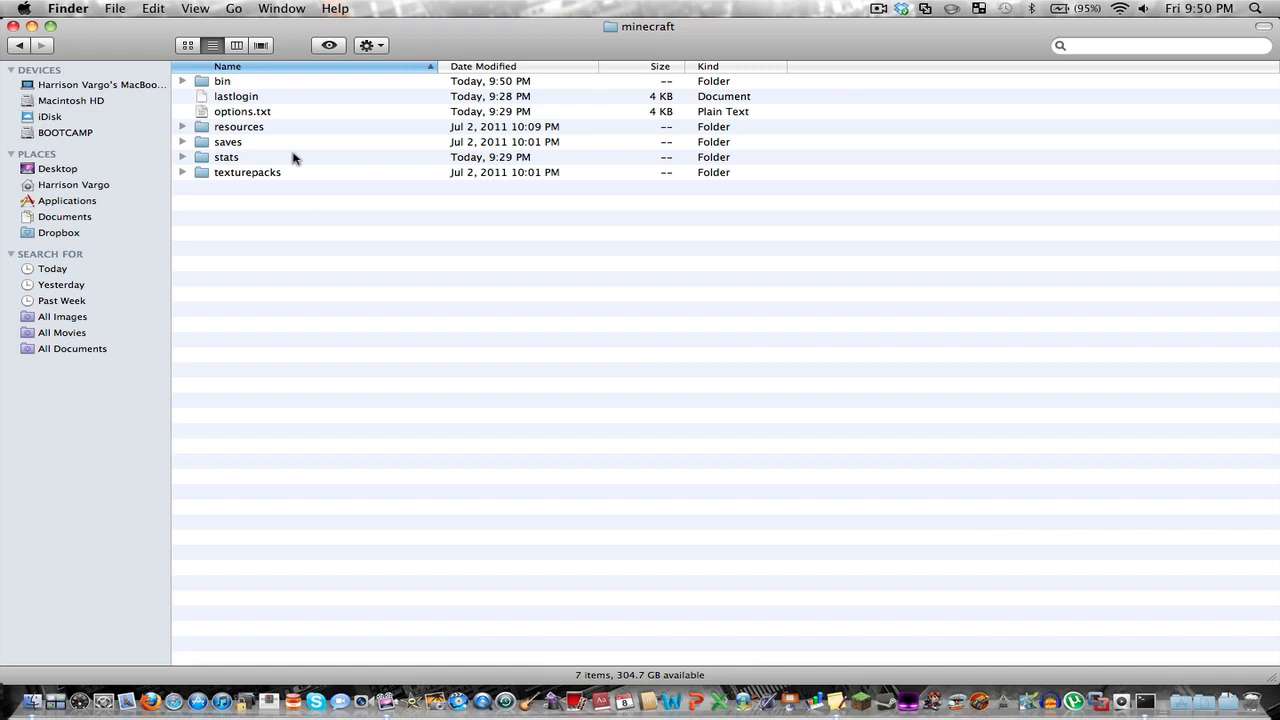
pyautogui.rightClick(300, 200)
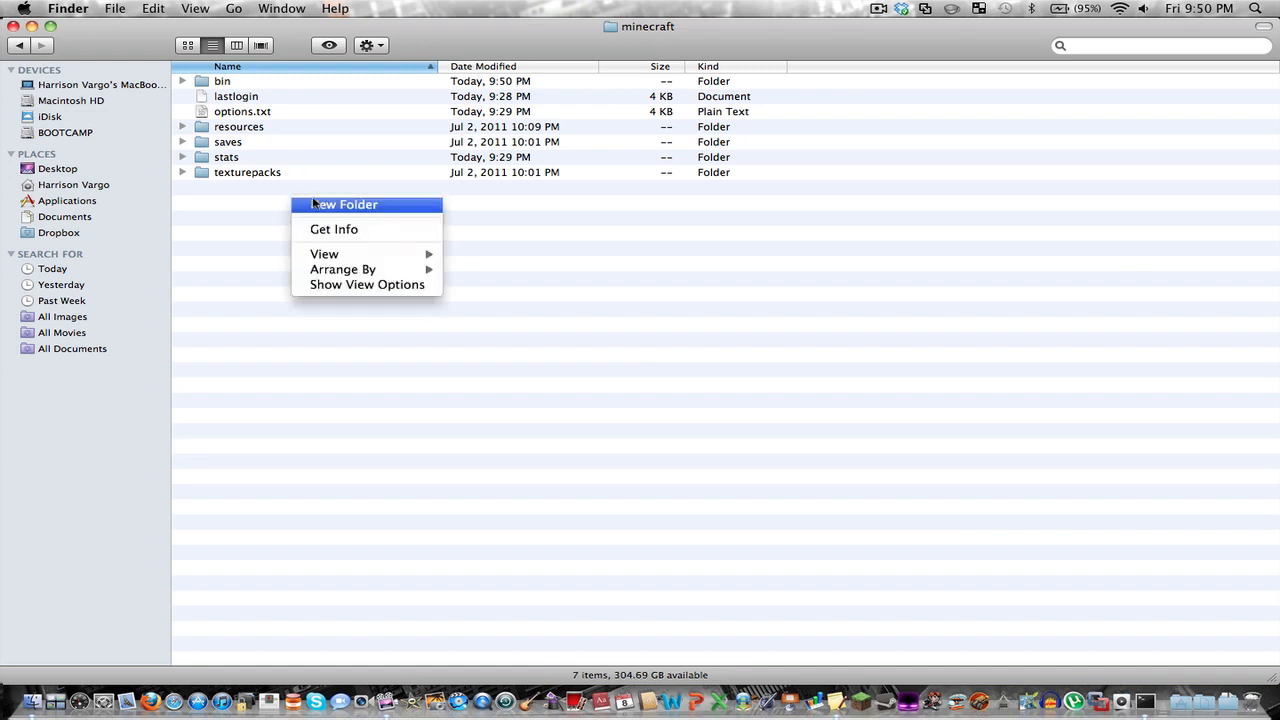
# Step: Create a mods folder inside minecraft with a zombe subfolder
pyautogui.click(345, 204)
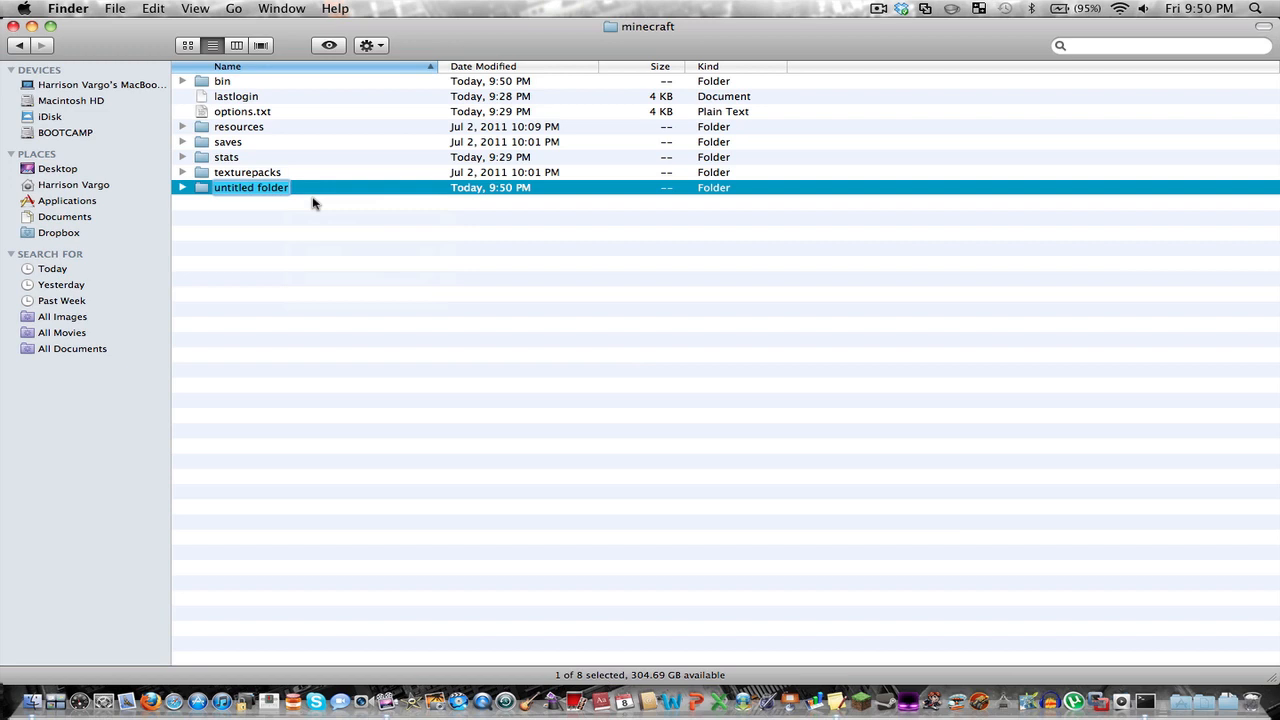
pyautogui.write('mods')
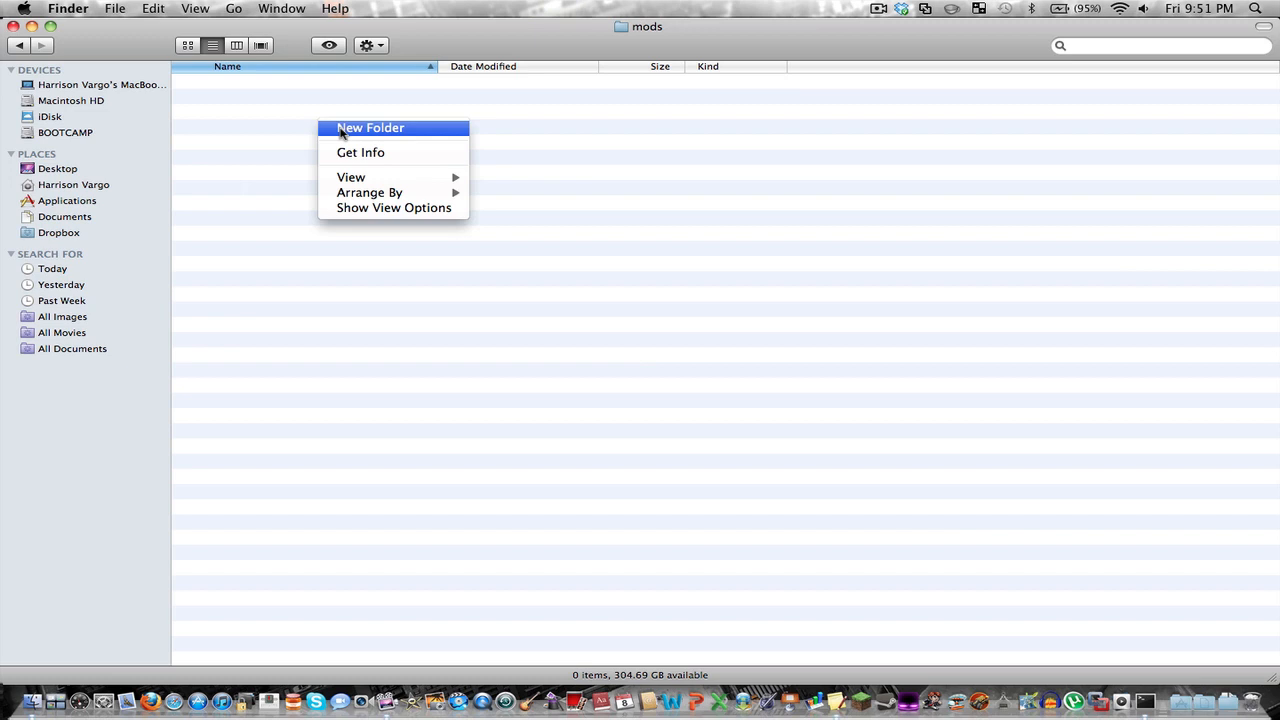
pyautogui.click(371, 127)
pyautogui.write('zombe')
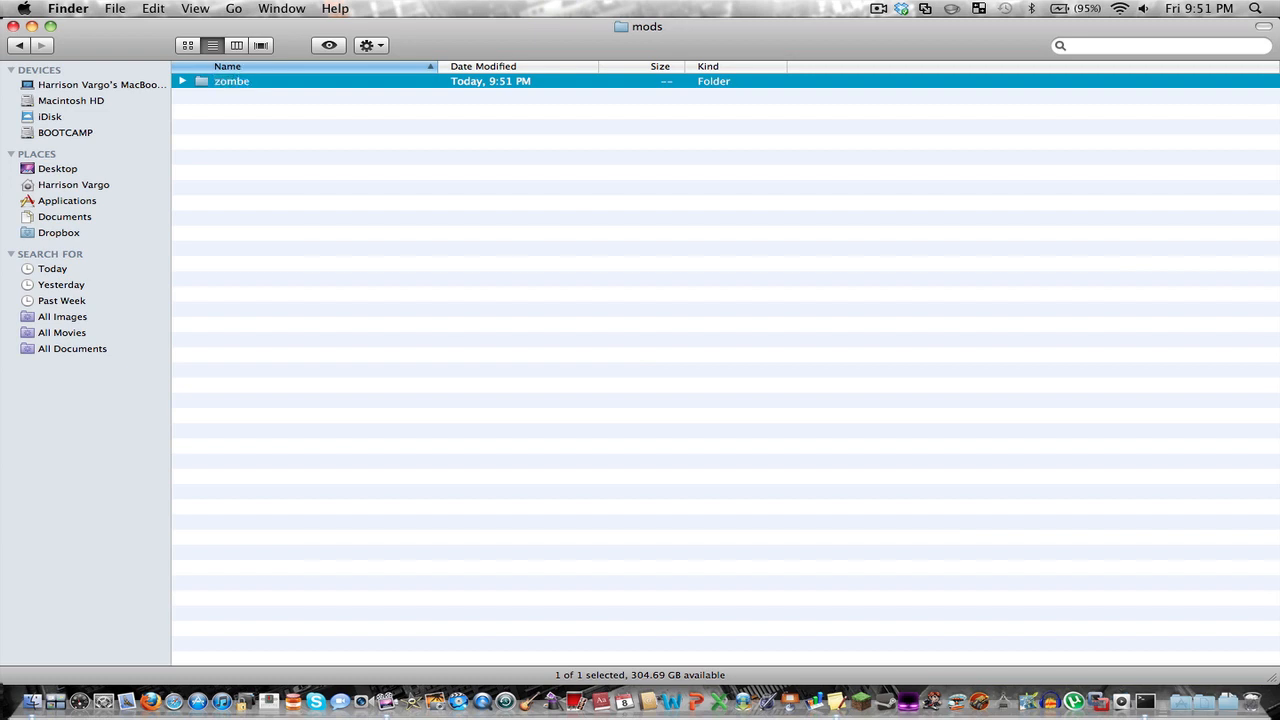
pyautogui.doubleClick(231, 81)
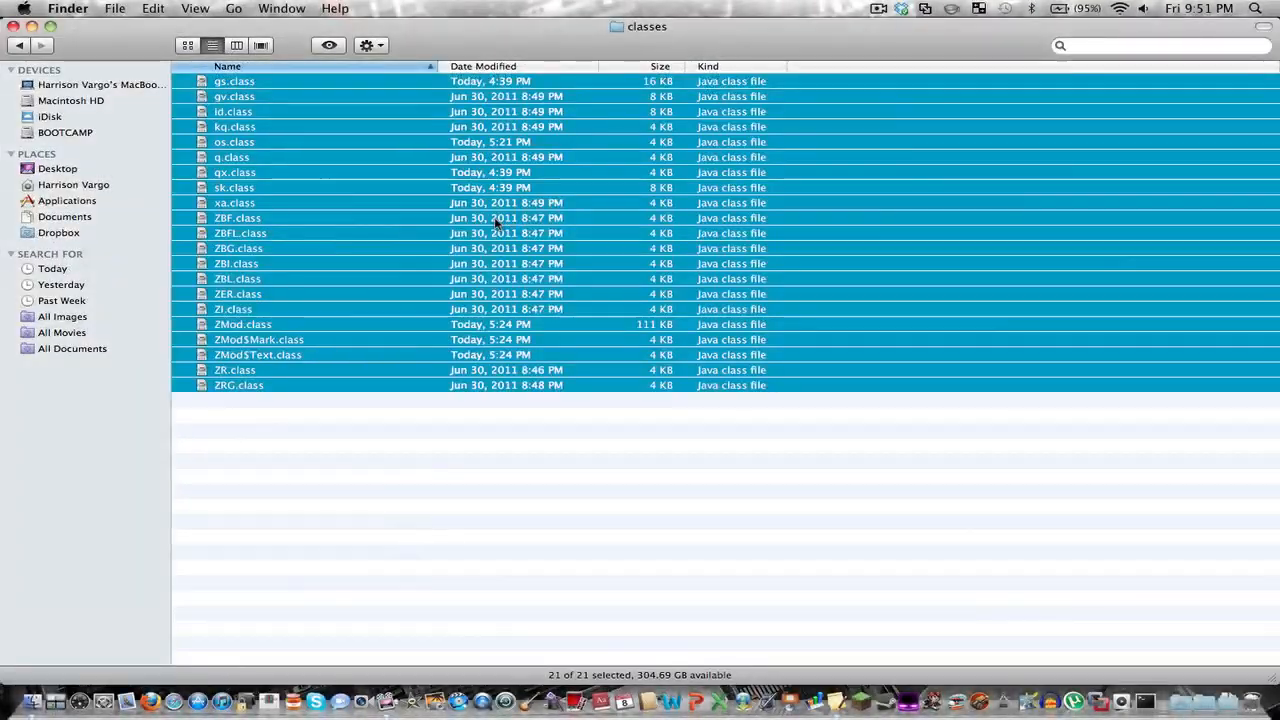
# Step: Open the modpack's config folder and select all its config files for copying
pyautogui.click(18, 45)
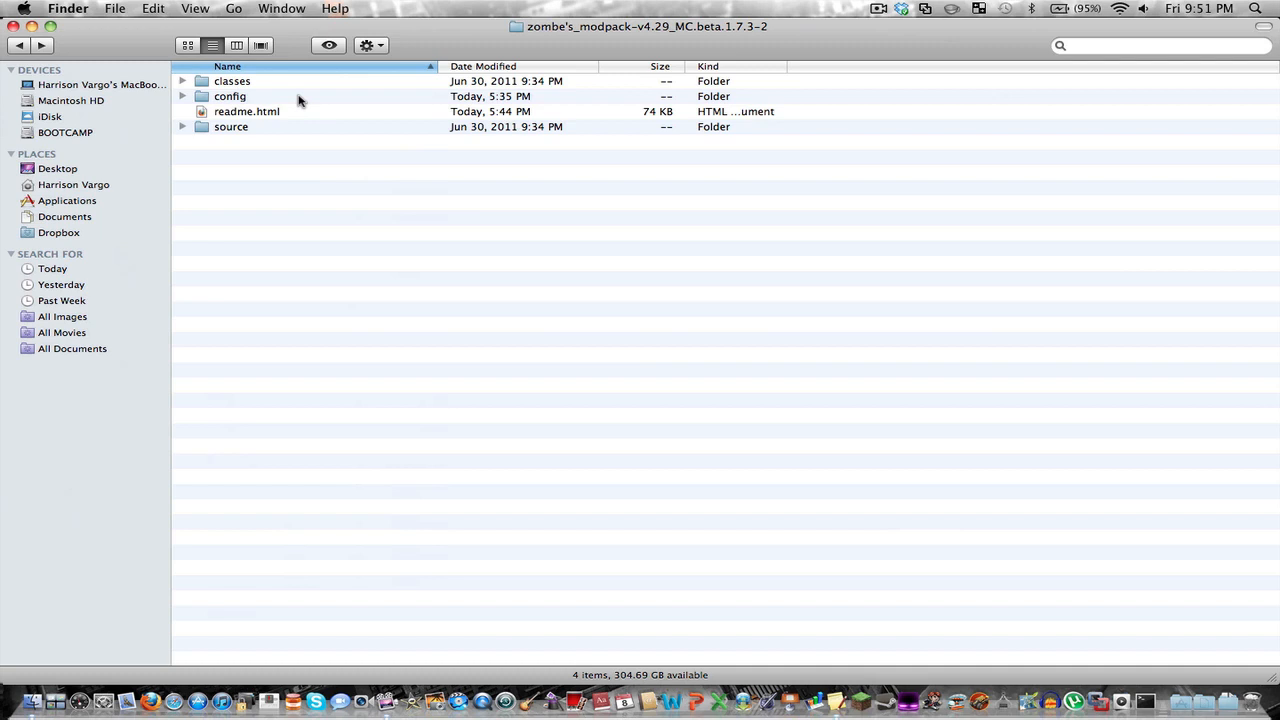
pyautogui.click(230, 96)
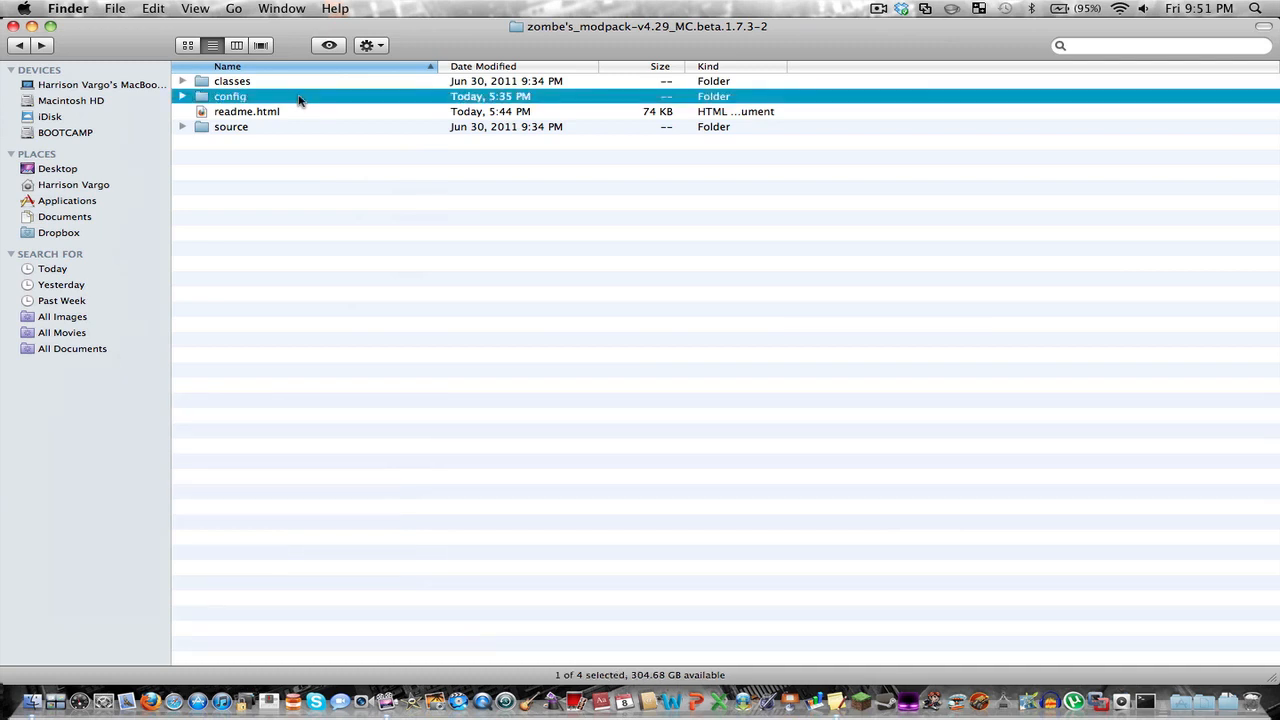
pyautogui.doubleClick(230, 96)
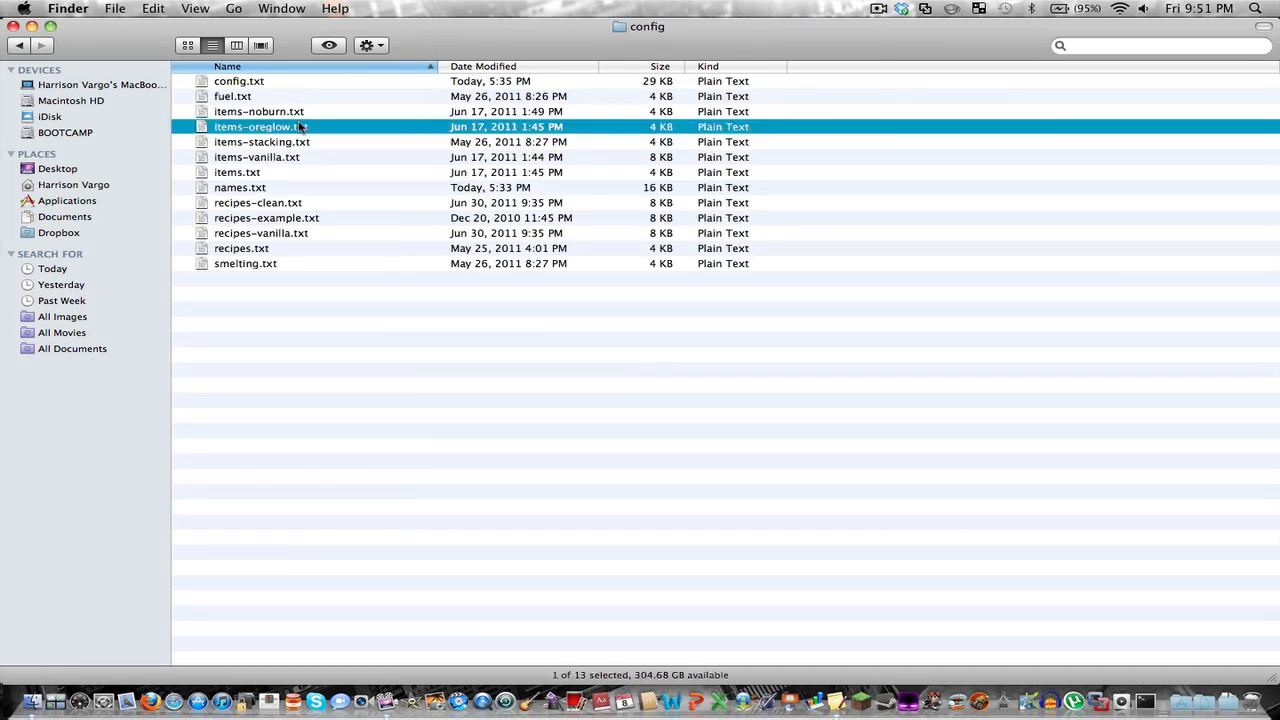
pyautogui.press('cmd+a')
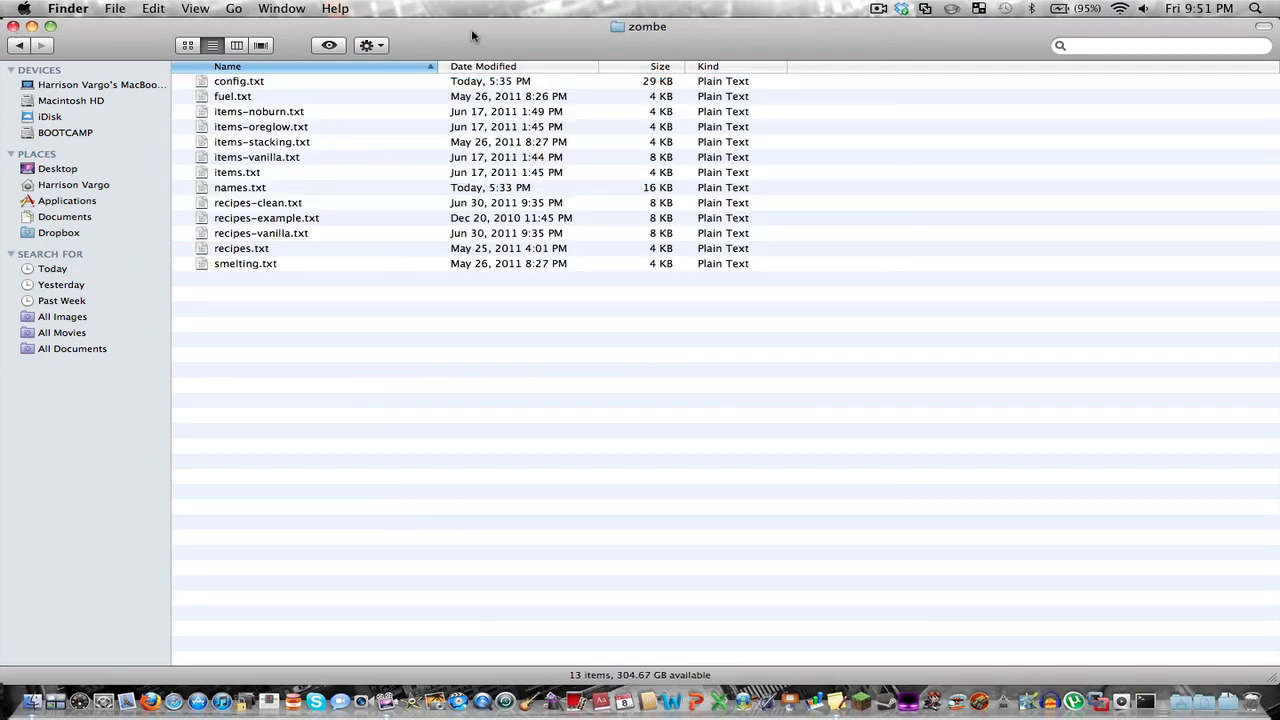
pyautogui.moveTo(335, 93)
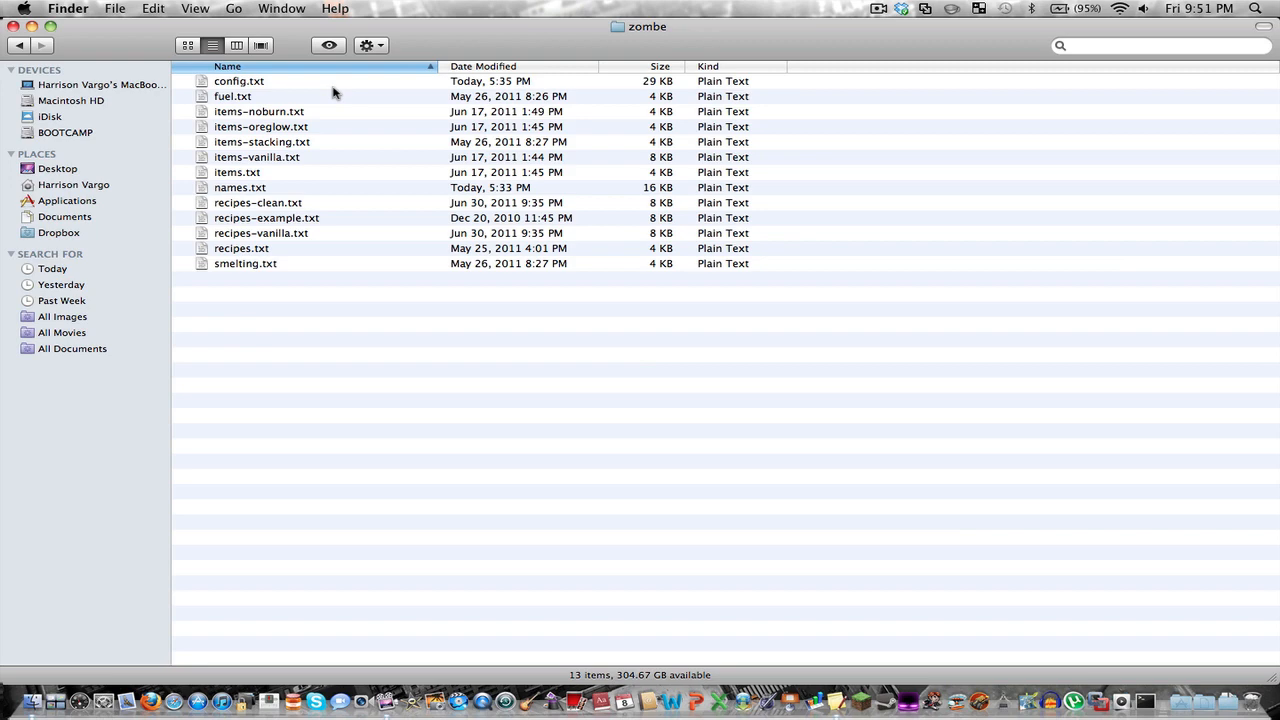
# Step: Open config.txt from the zombe folder in TextEdit and search for flymod
pyautogui.click(239, 81)
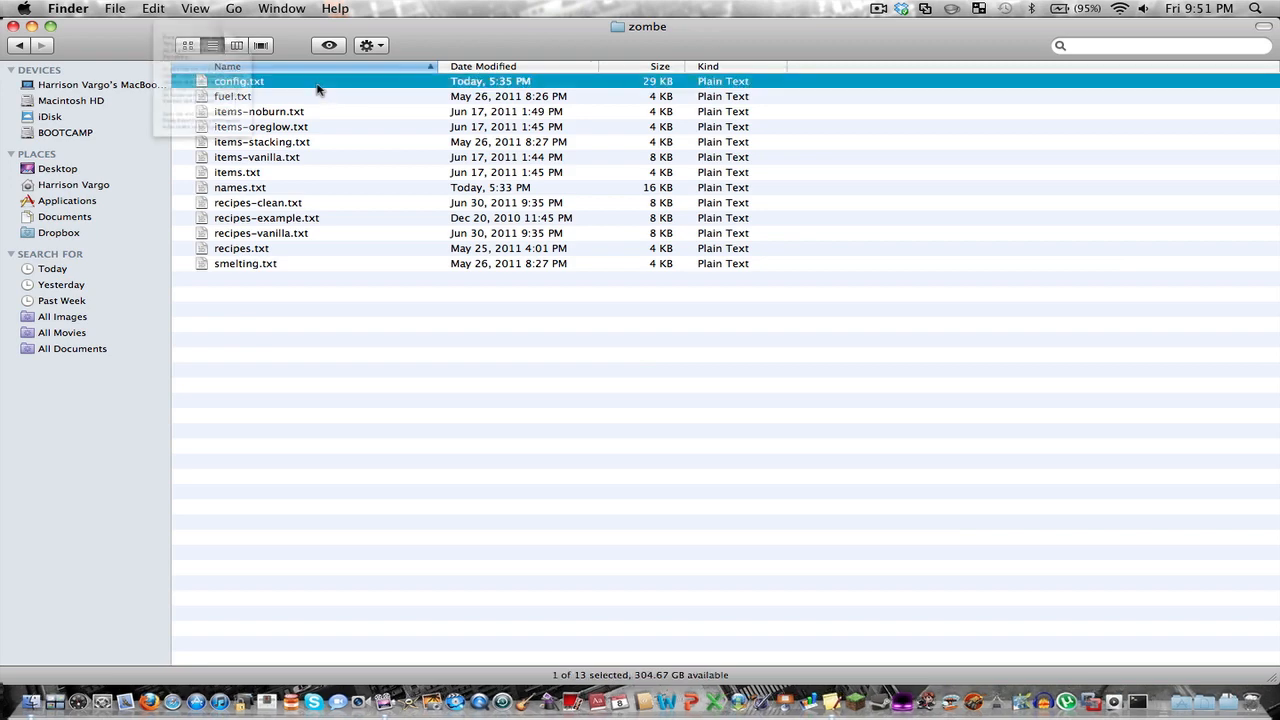
pyautogui.doubleClick(239, 81)
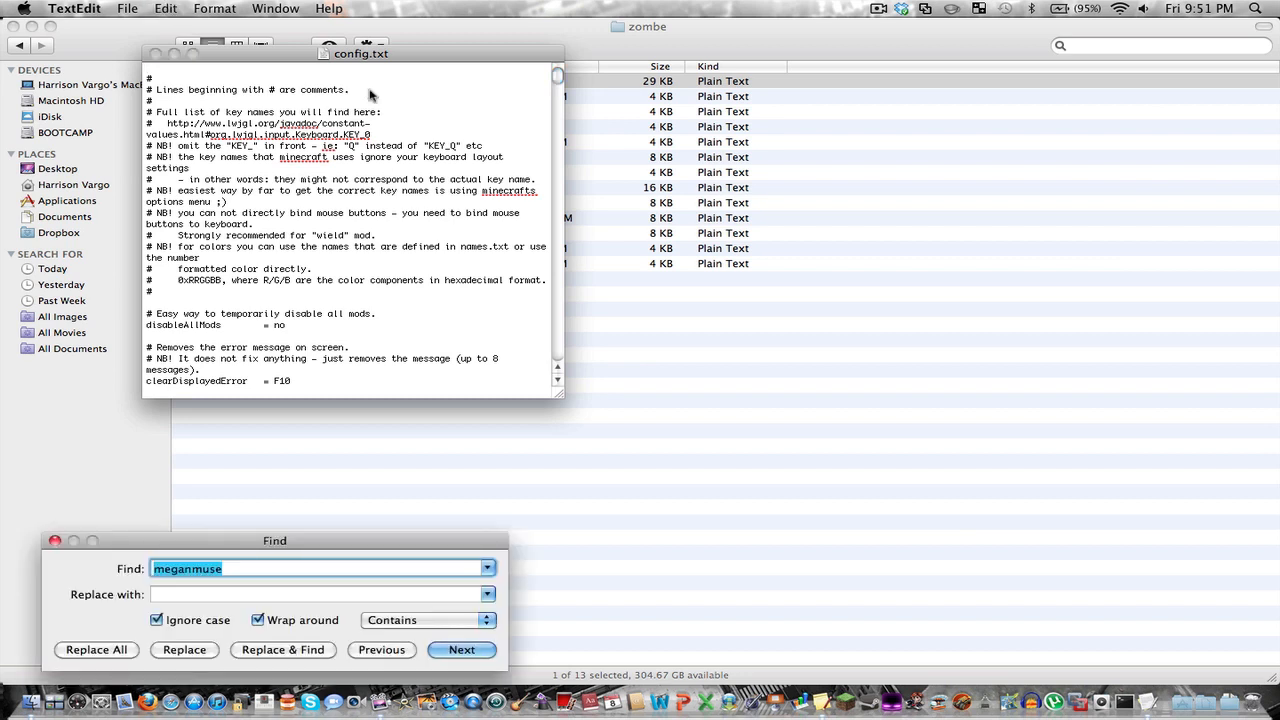
pyautogui.write('flymod')
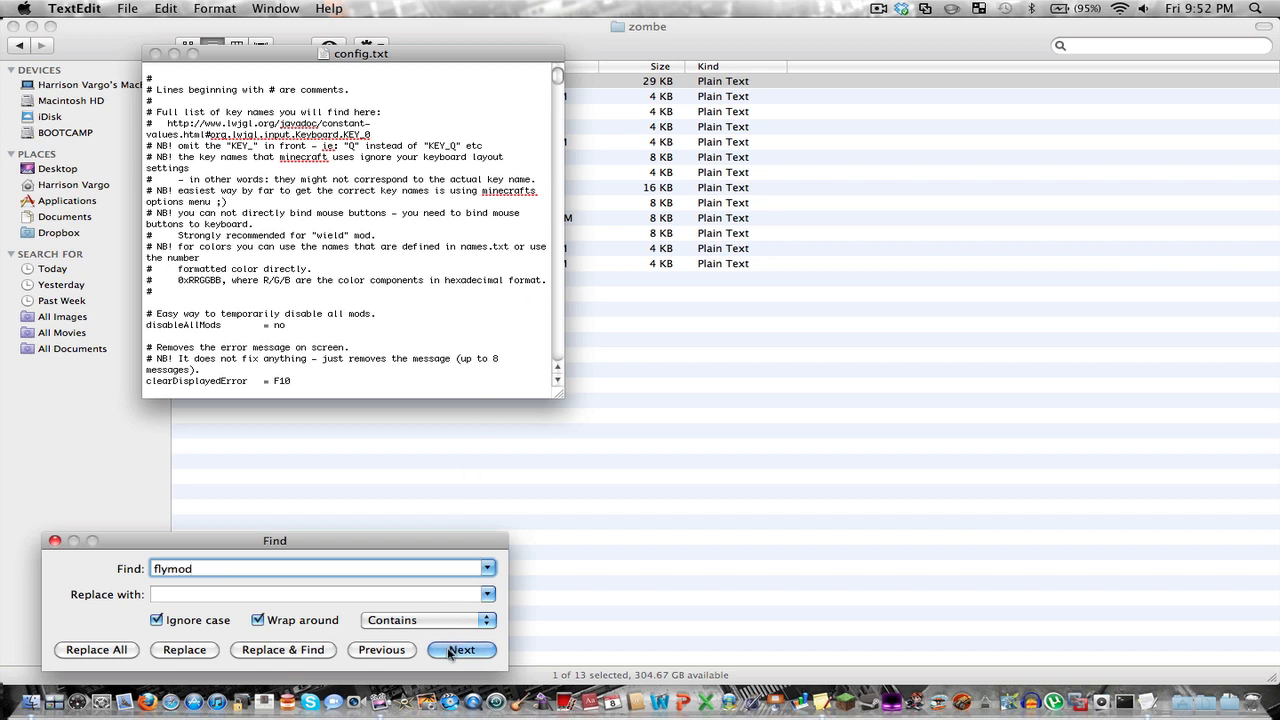
pyautogui.click(461, 650)
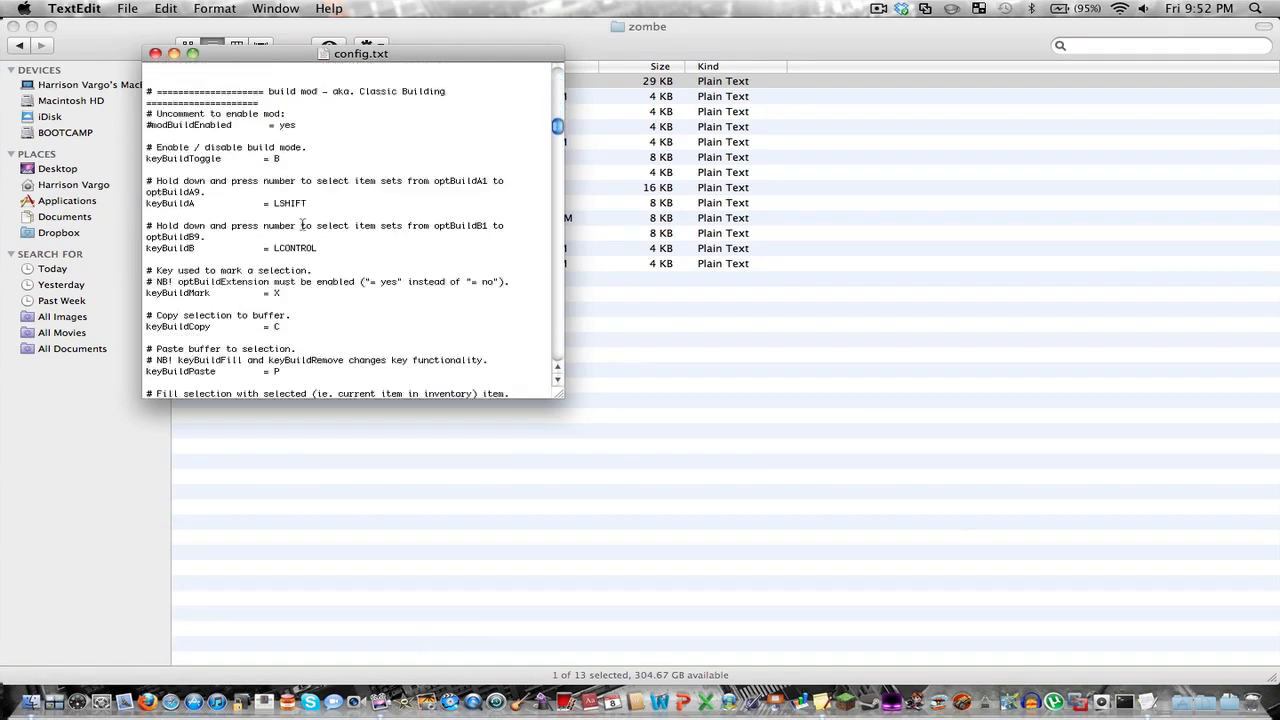
# Step: Scroll to the fly mod section and remove the # before modFlyEnabled
pyautogui.scroll(-3)
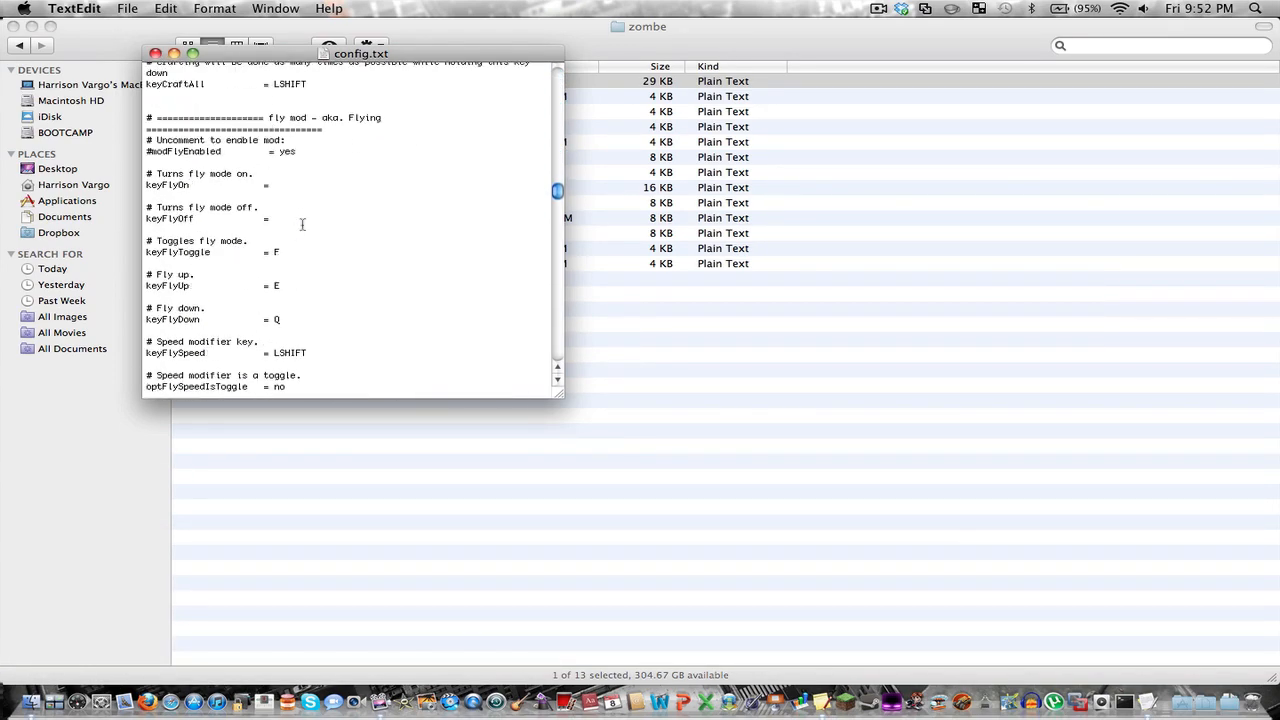
pyautogui.scroll(-3)
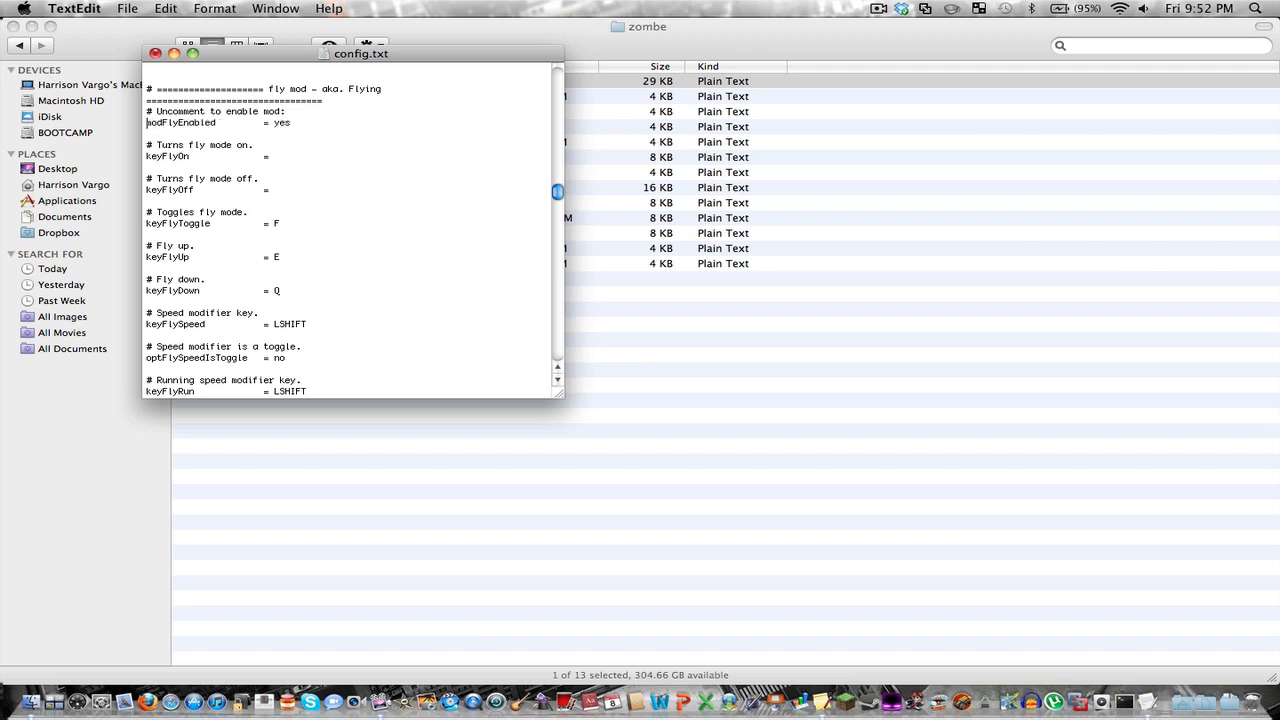
pyautogui.scroll(-3)
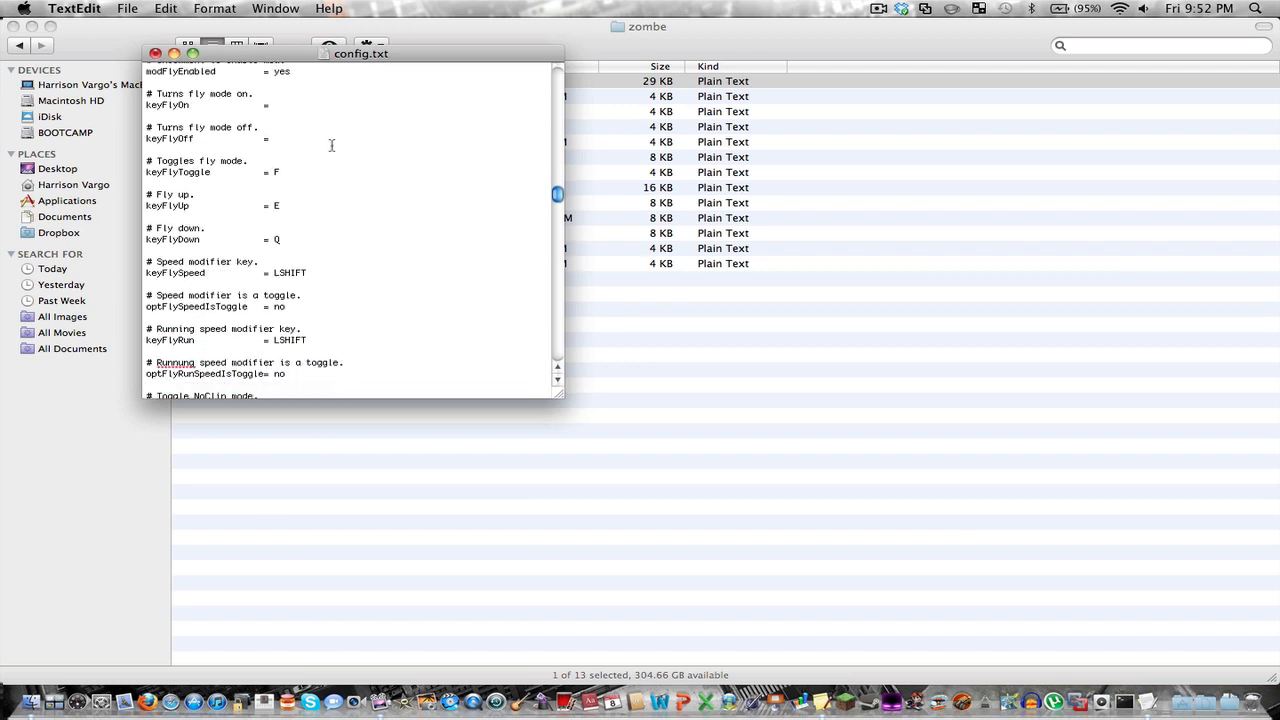
pyautogui.scroll(-3)
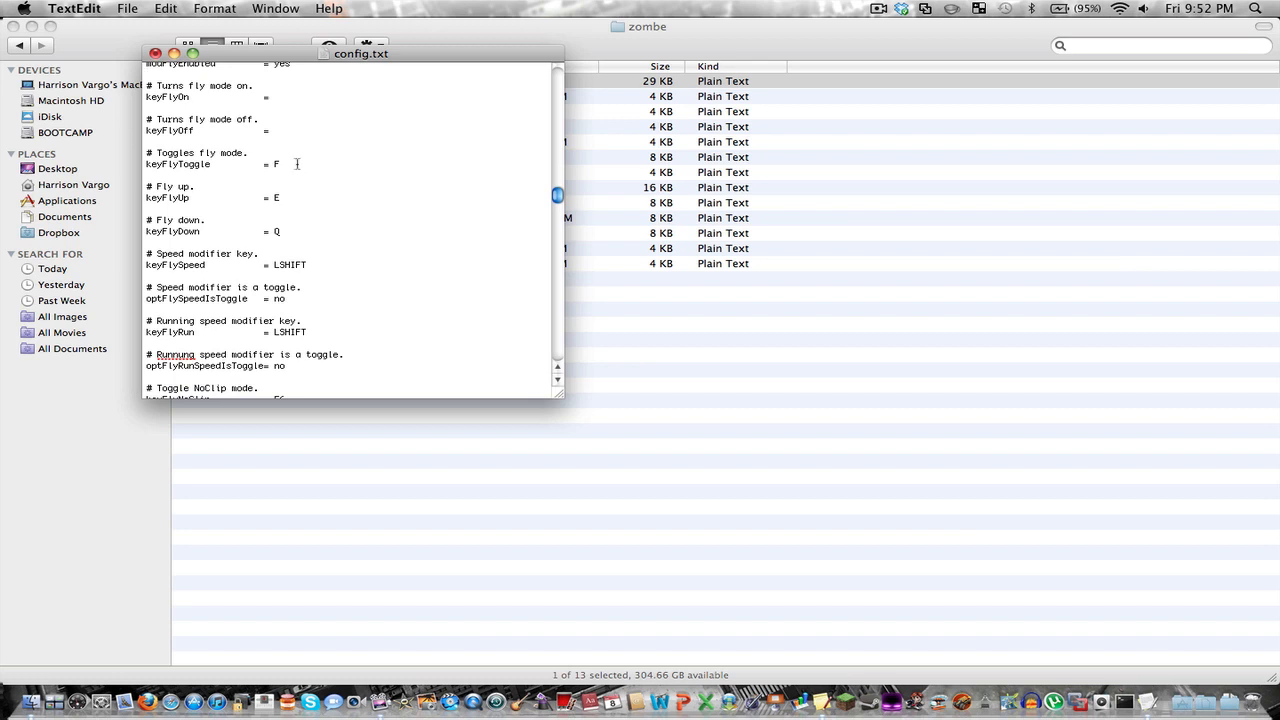
pyautogui.scroll(-3)
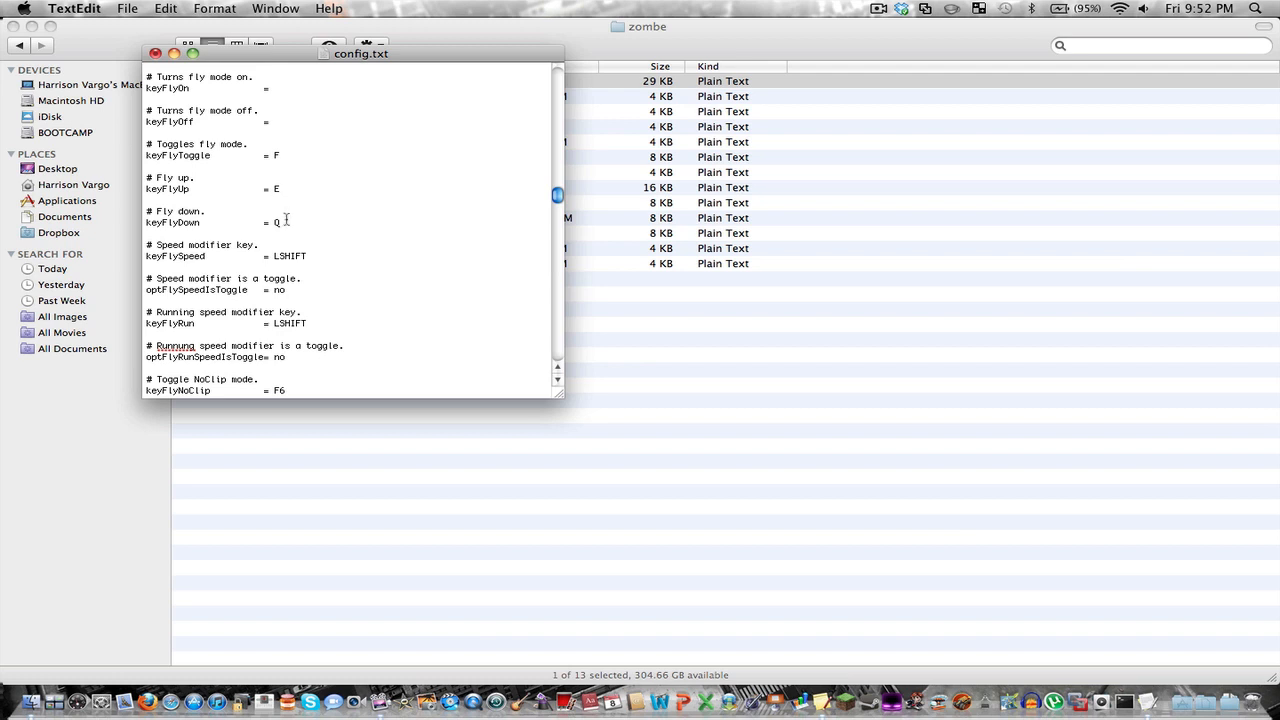
pyautogui.scroll(-3)
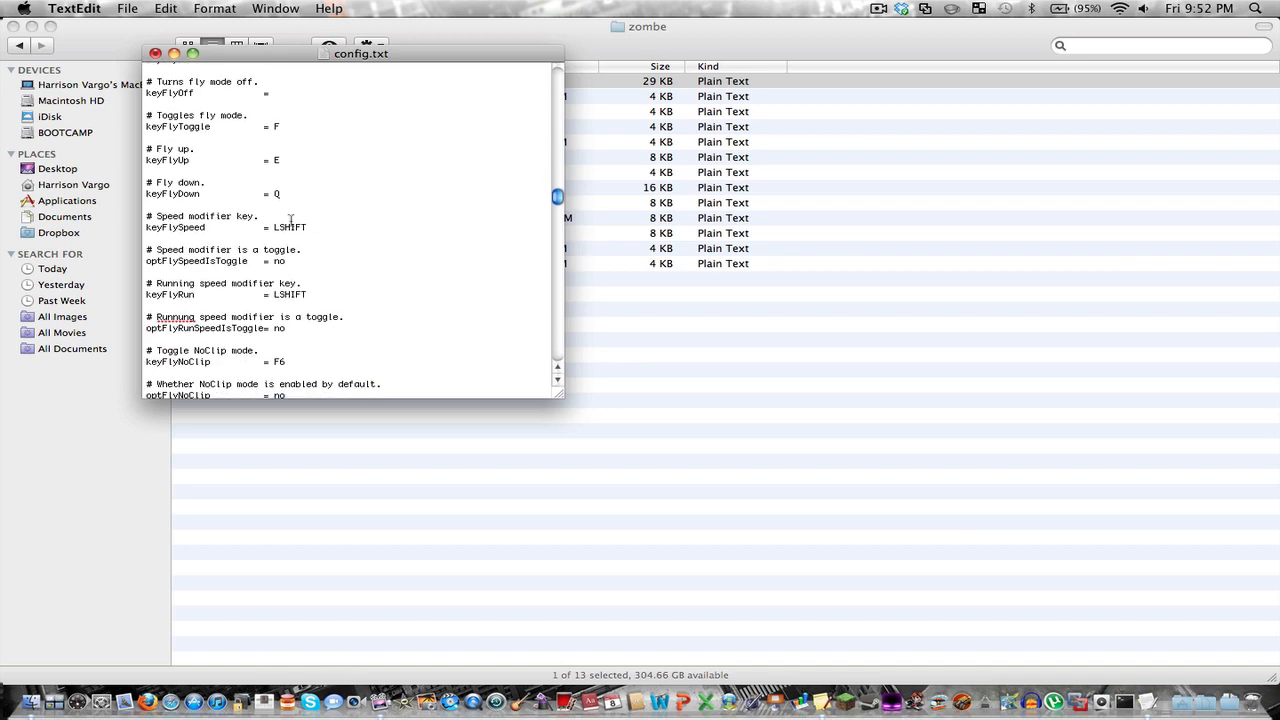
pyautogui.scroll(-3)
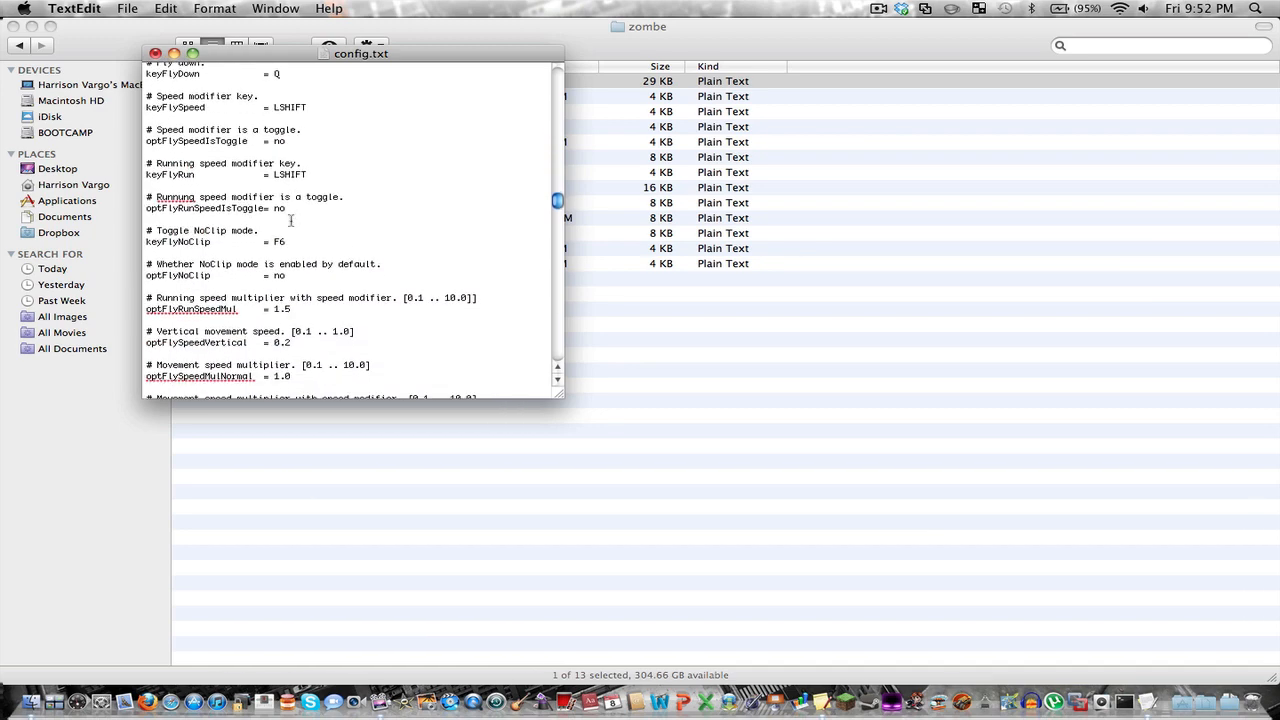
pyautogui.scroll(-3)
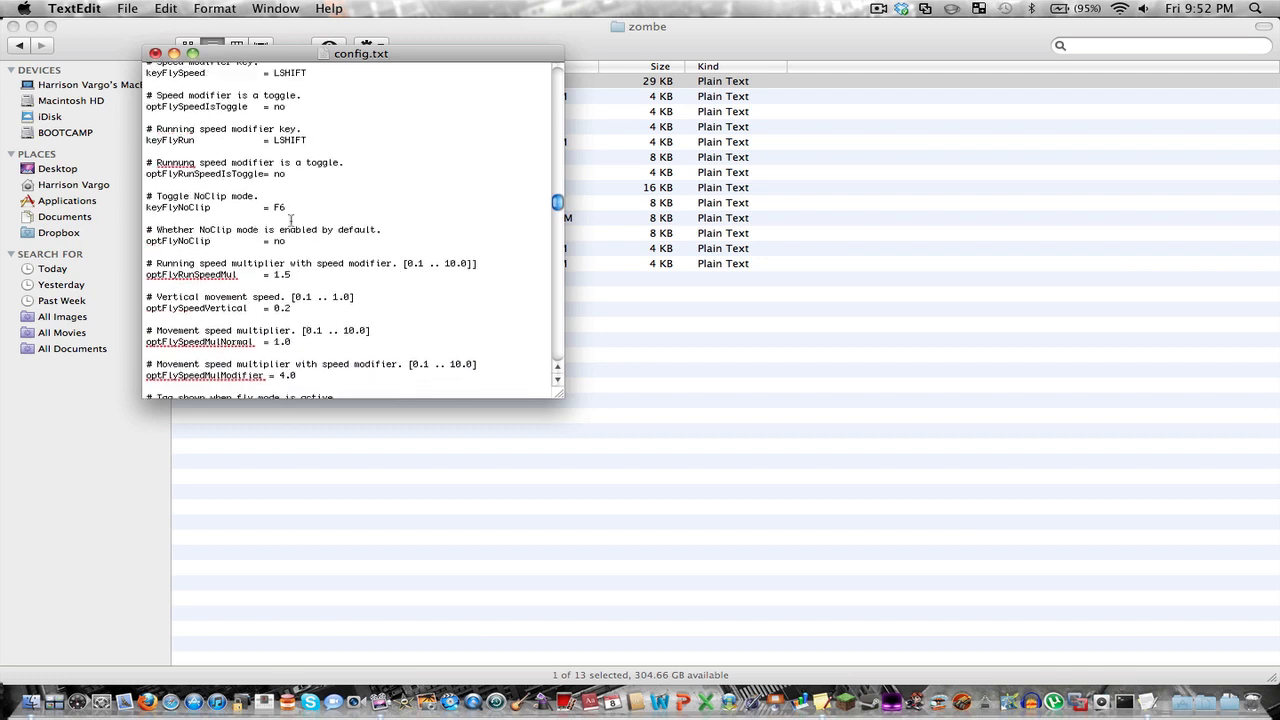
pyautogui.scroll(-3)
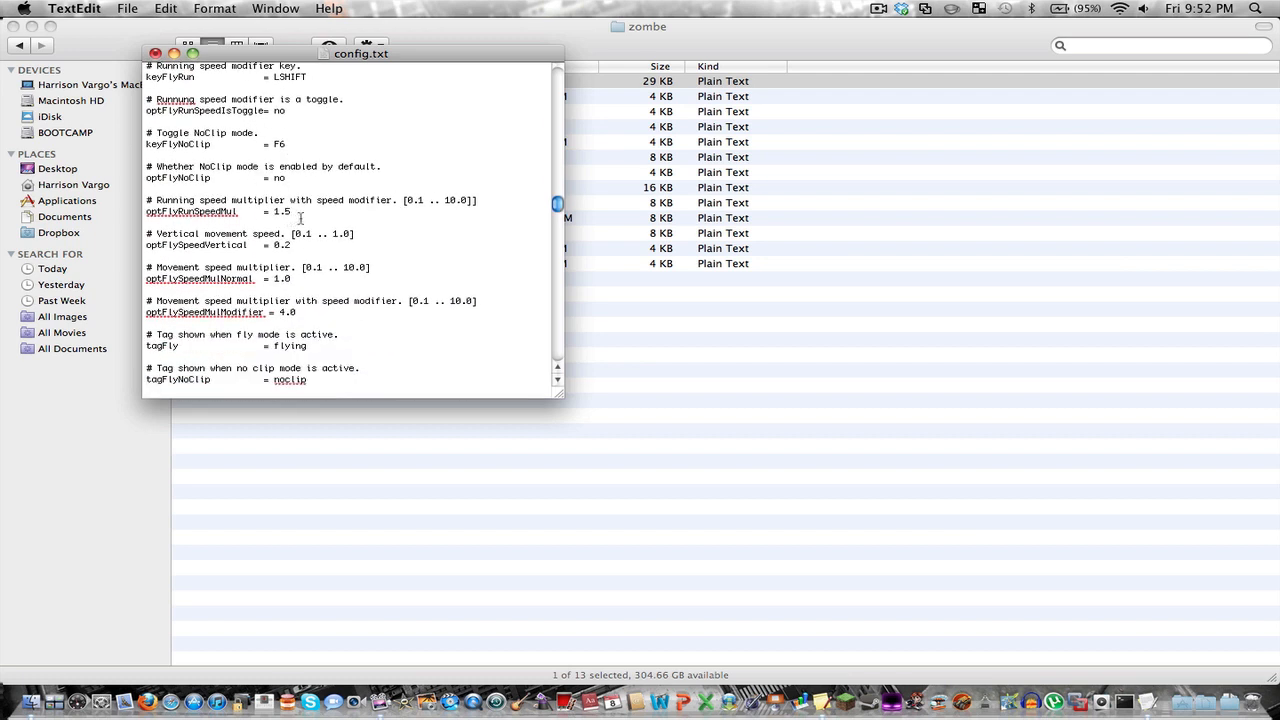
# Step: Set optFlyRunSpeedMul to 2.3 and optFlyVertical to 0.4, then save and close
pyautogui.write('2')
pyautogui.write('4')
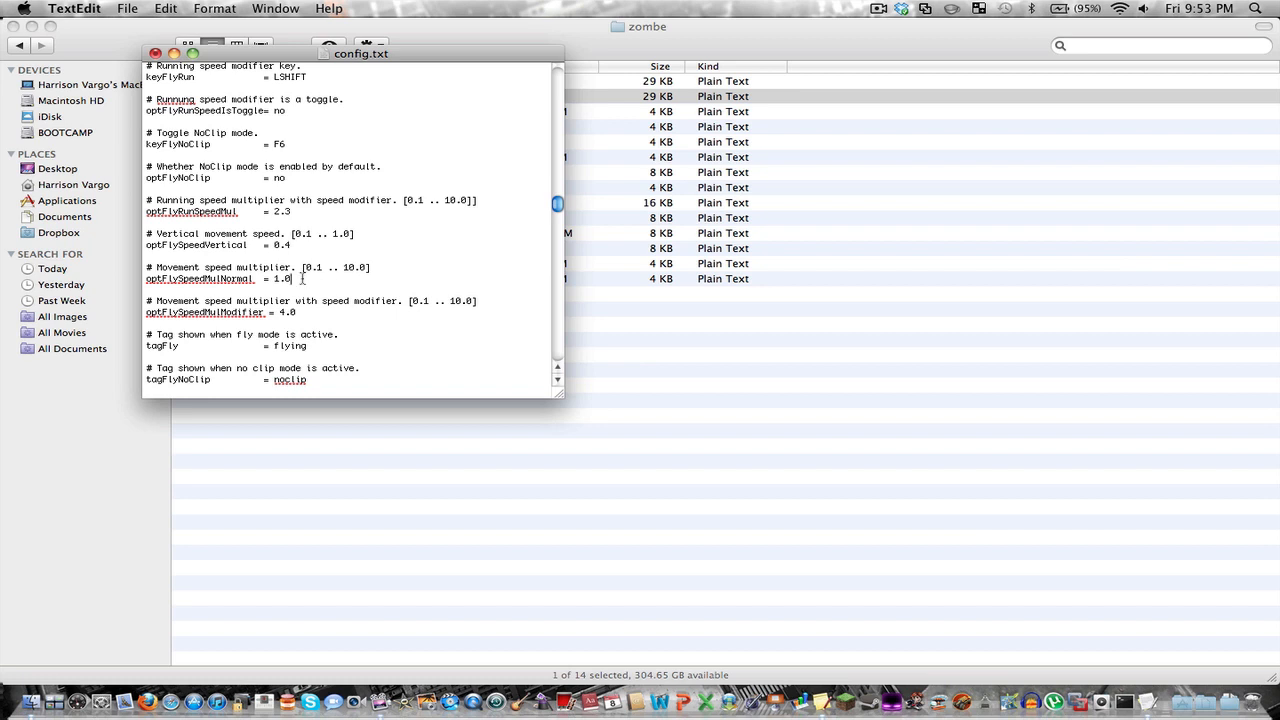
pyautogui.write('2')
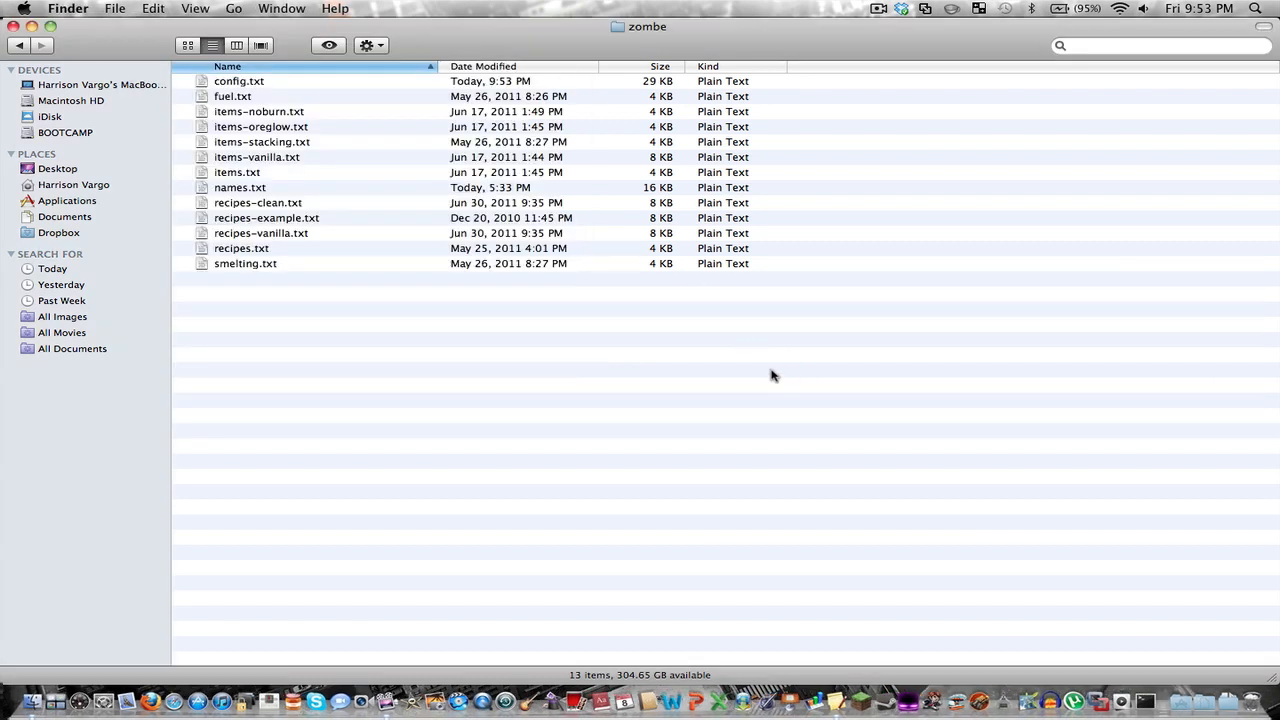
pyautogui.moveTo(1130, 662)
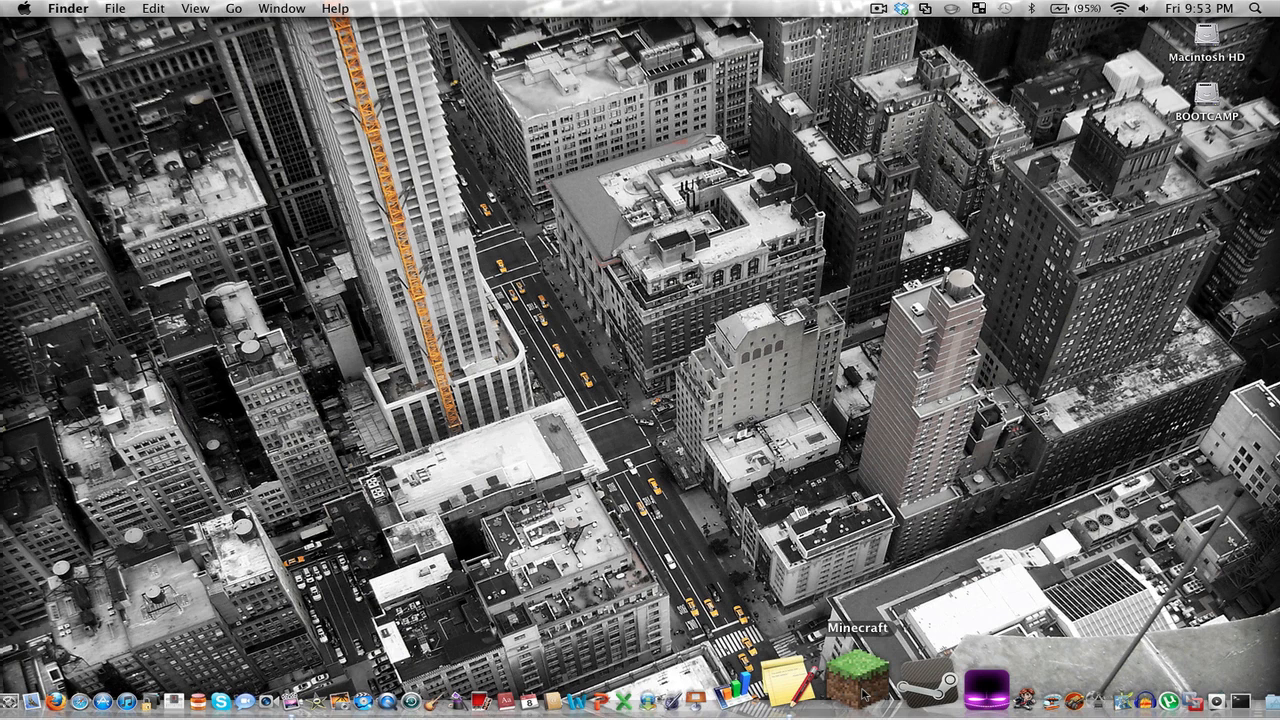
# Step: Launch Minecraft from the Dock to reach the Beta 1.7.3 launcher
pyautogui.click(857, 680)
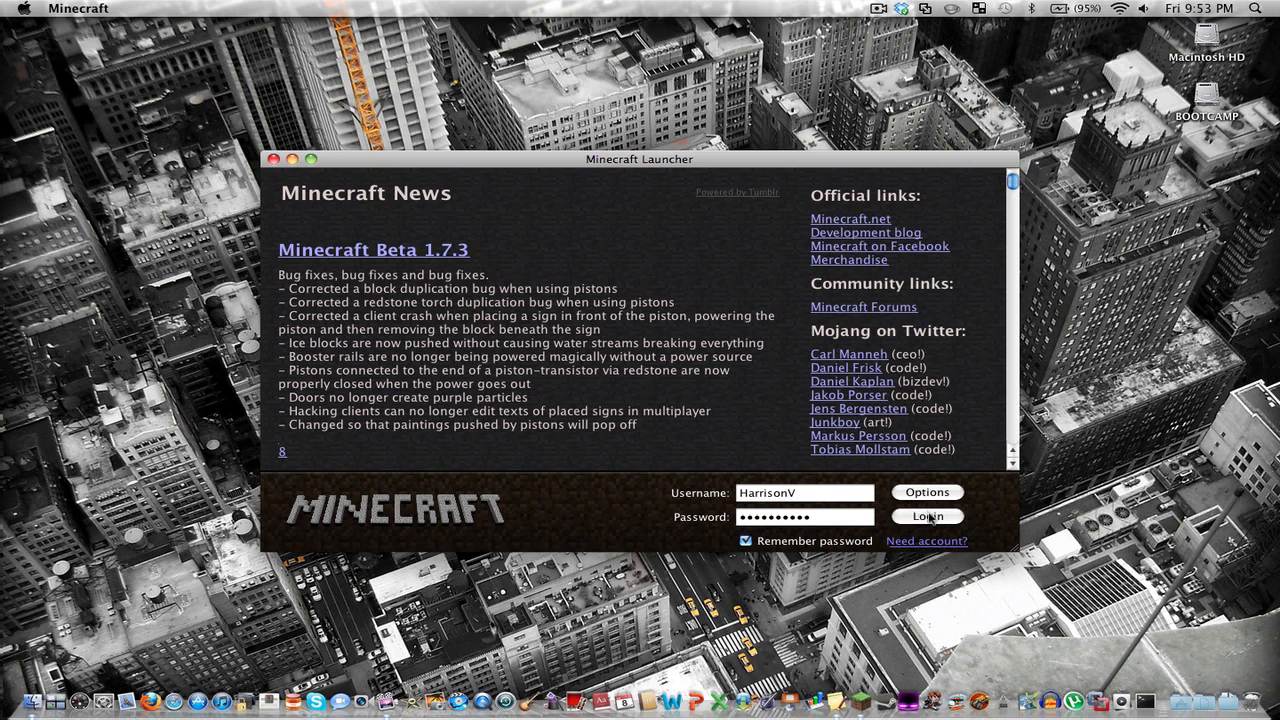
# Step: Log in and connect to the mc.techstormpc.com multiplayer server
pyautogui.click(927, 516)
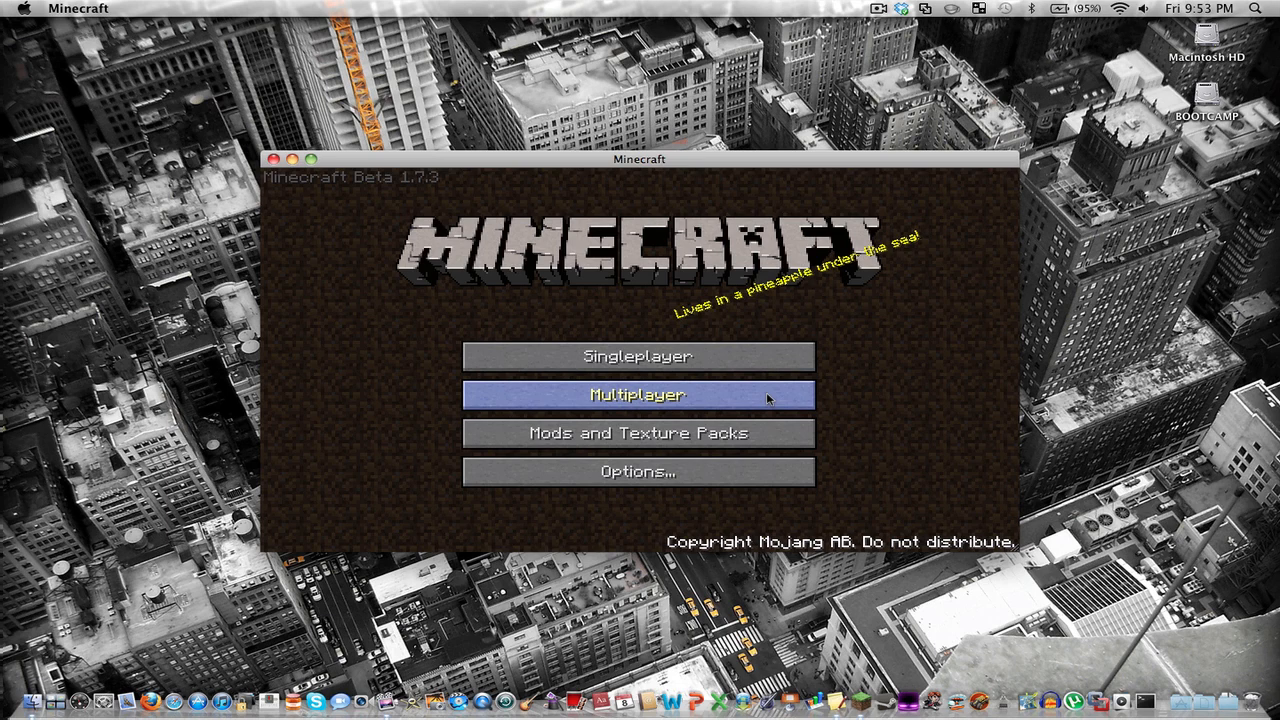
pyautogui.click(638, 394)
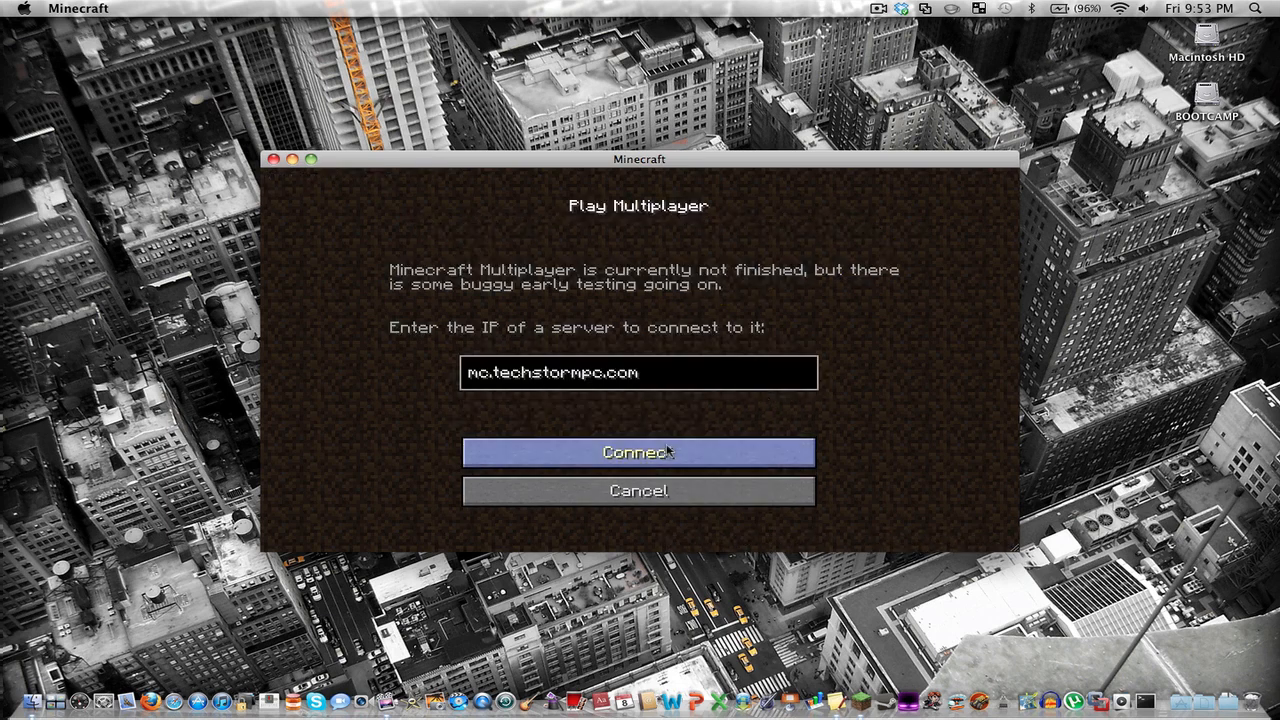
pyautogui.click(638, 452)
pyautogui.write('/login s')
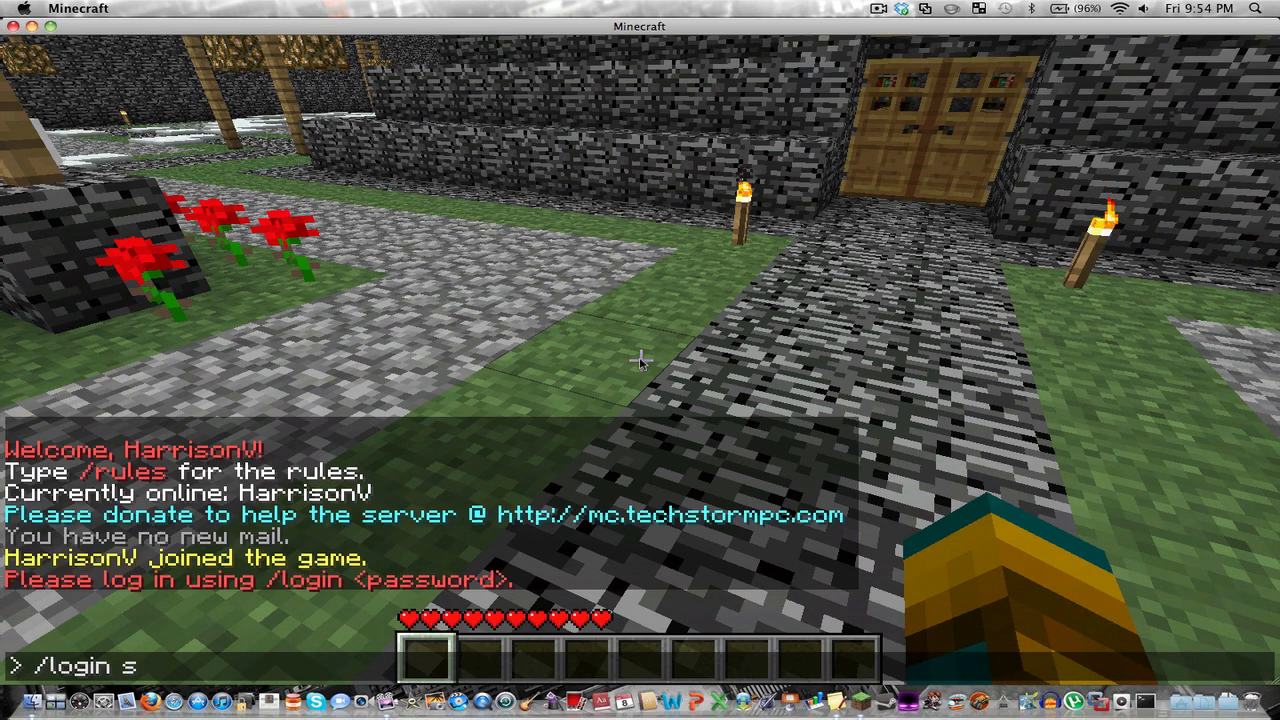
# Step: Authenticate on the server with /login and the password, then toggle fly mode on
pyautogui.write('andielreese')
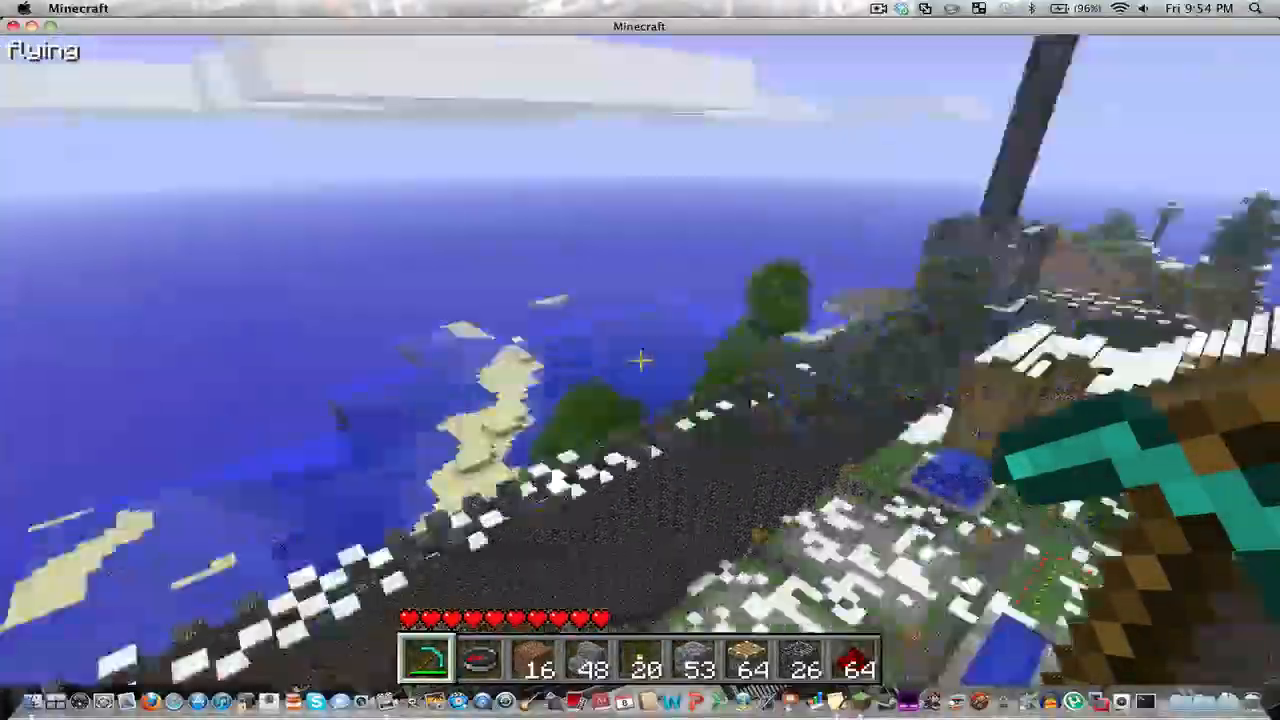
pyautogui.moveTo(640, 360)
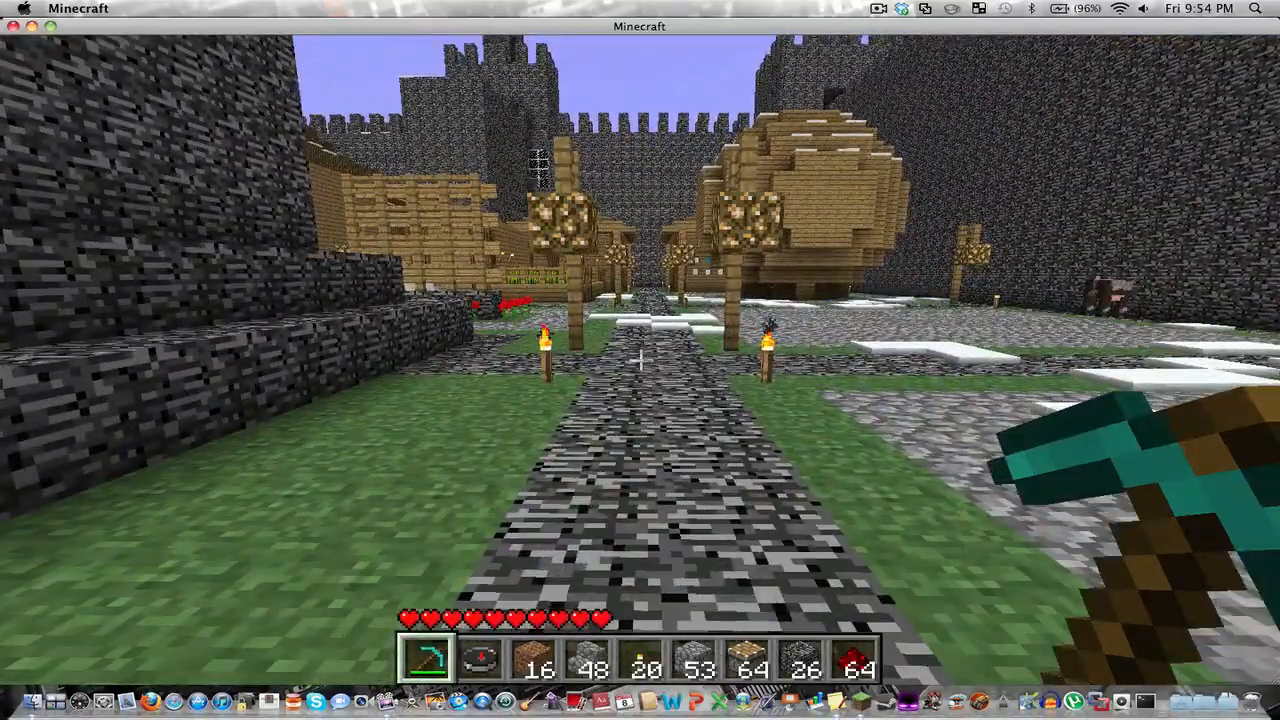
pyautogui.moveTo(640, 360)
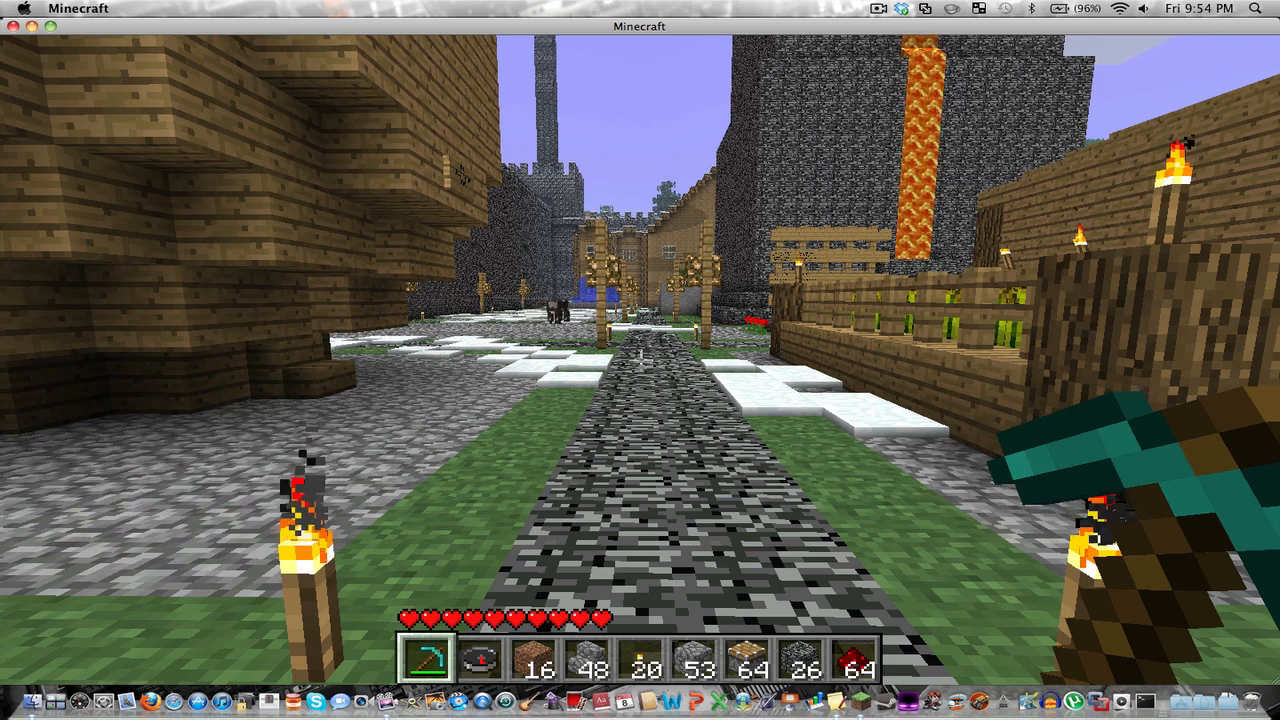
pyautogui.press('space')
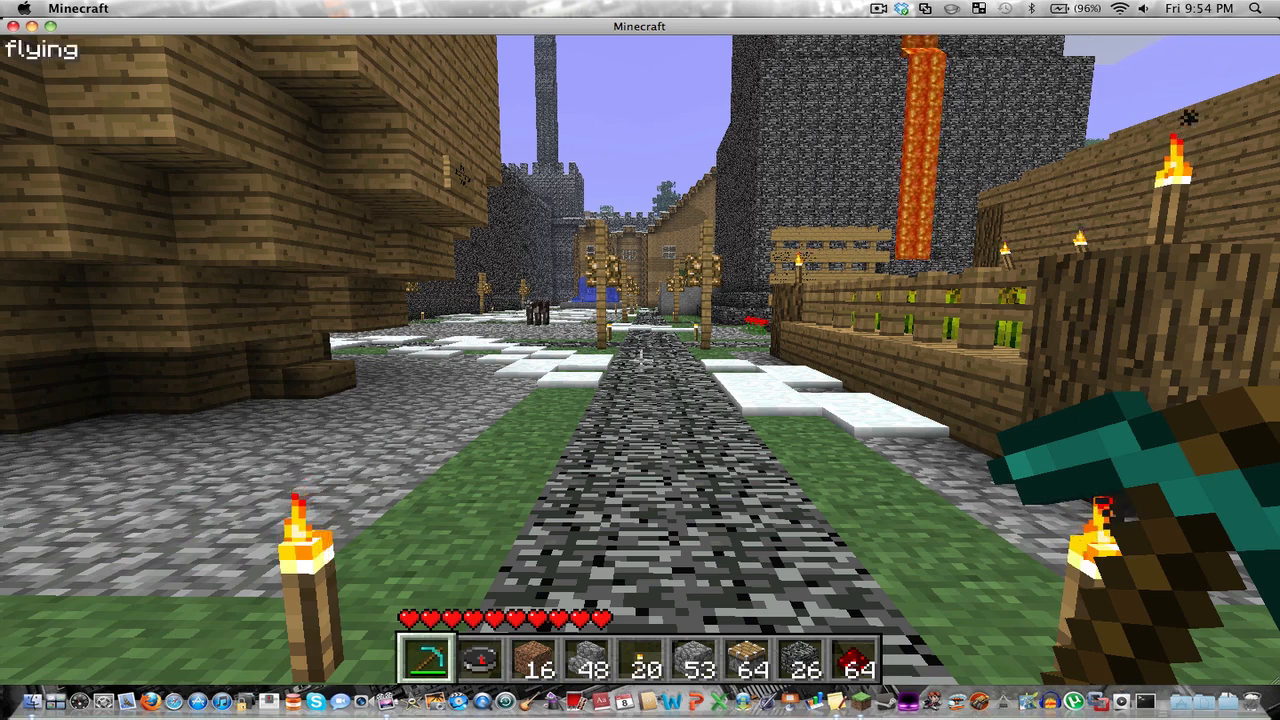